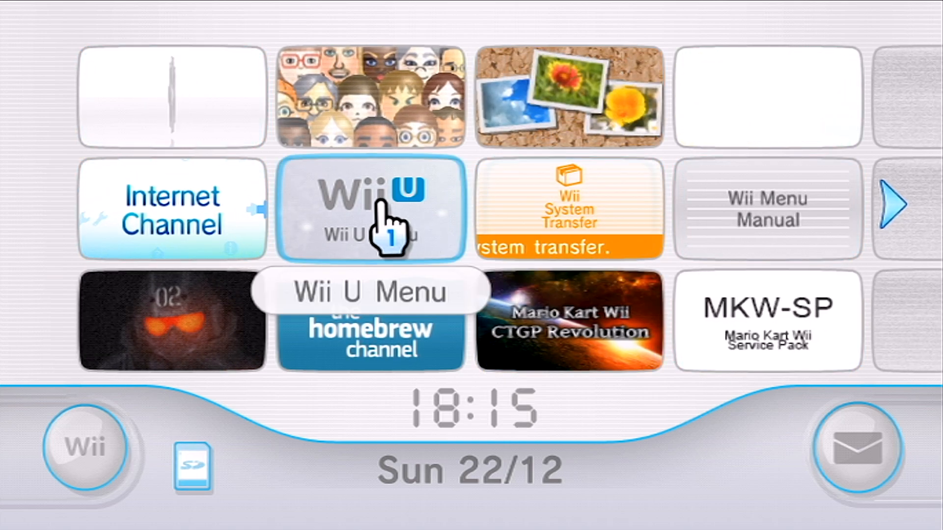
- Preview the Wii U Menu channel on the Wii Menu and return to the channel grid
{"action": "left_click", "coordinate": [370, 208]}
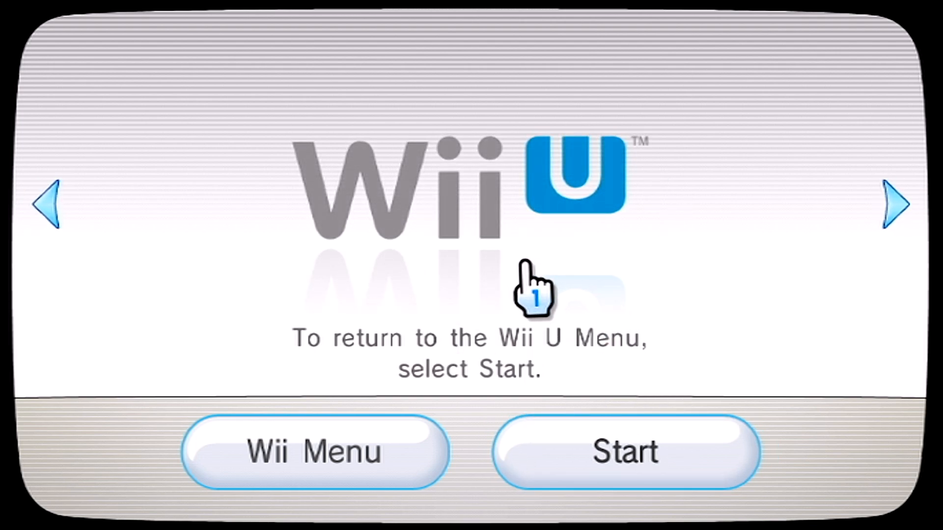
{"action": "mouse_move", "coordinate": [646, 271]}
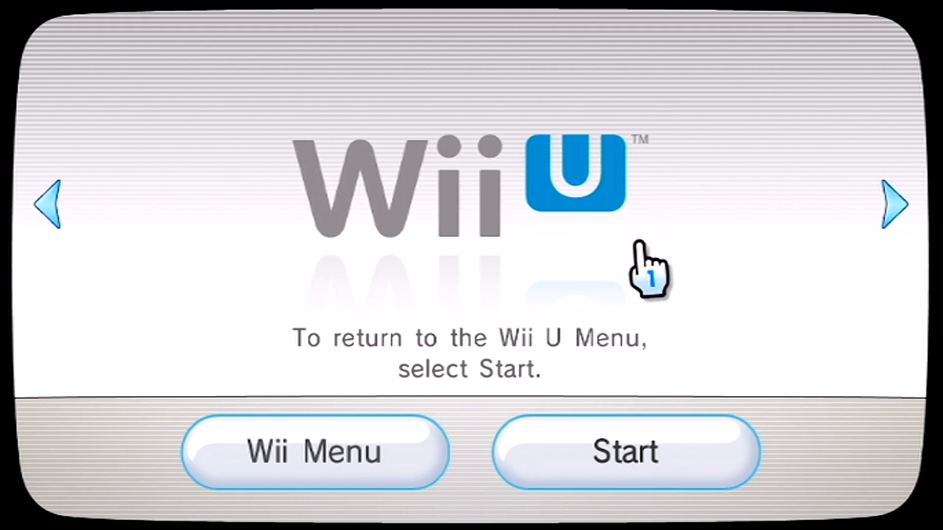
{"action": "mouse_move", "coordinate": [535, 277]}
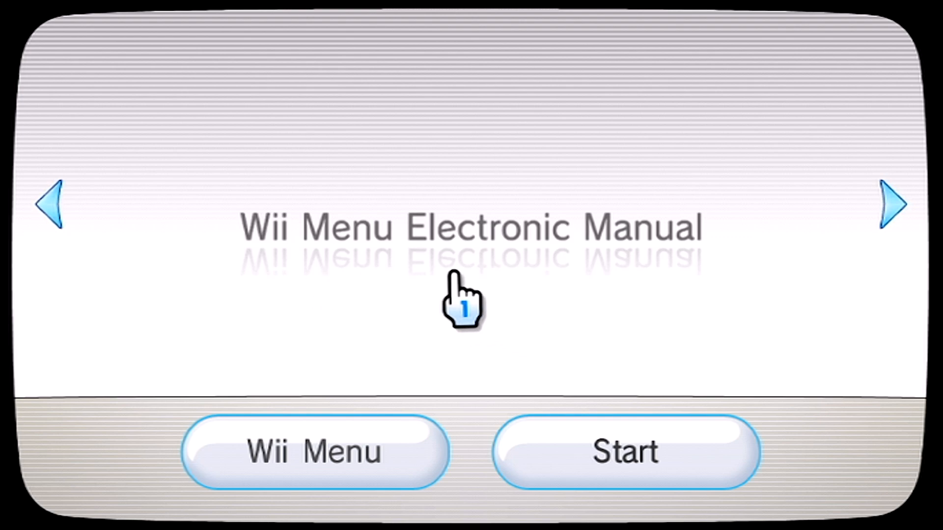
{"action": "mouse_move", "coordinate": [294, 192]}
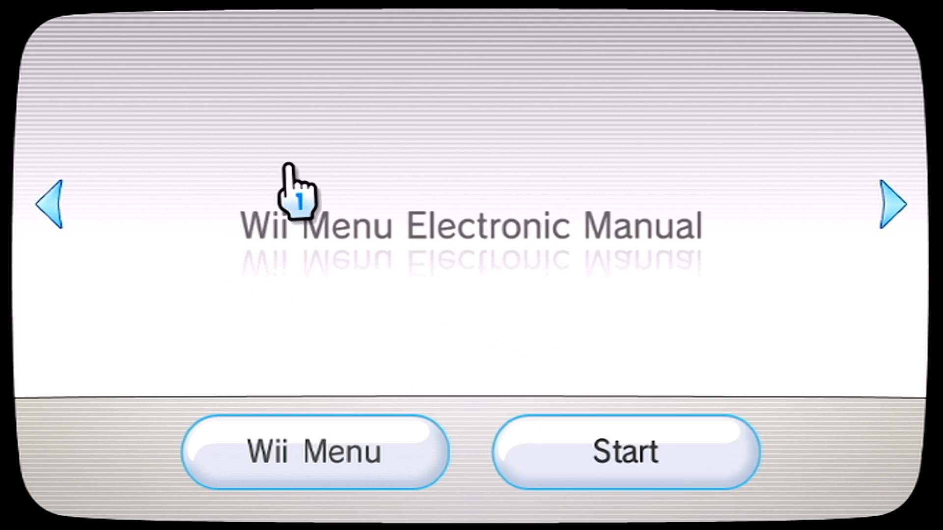
{"action": "mouse_move", "coordinate": [526, 295]}
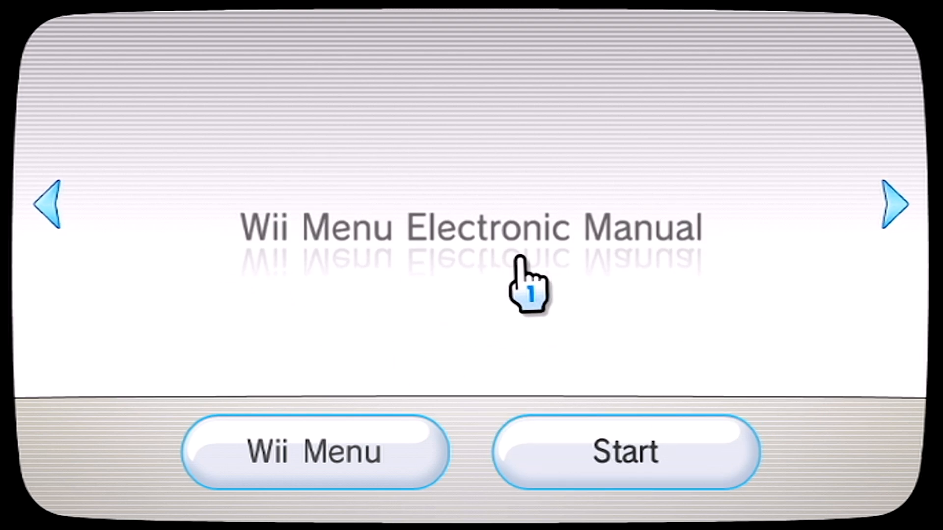
{"action": "mouse_move", "coordinate": [399, 379]}
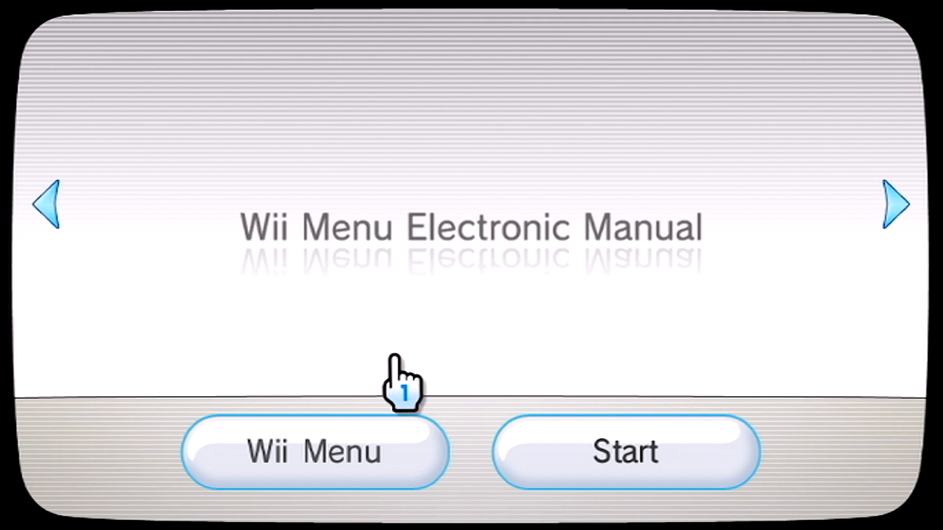
{"action": "mouse_move", "coordinate": [442, 241]}
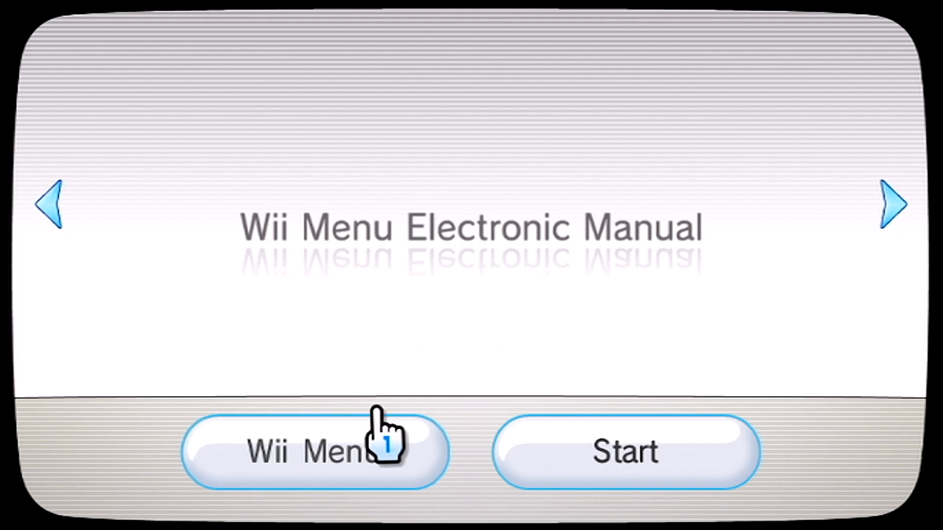
{"action": "left_click", "coordinate": [313, 450]}
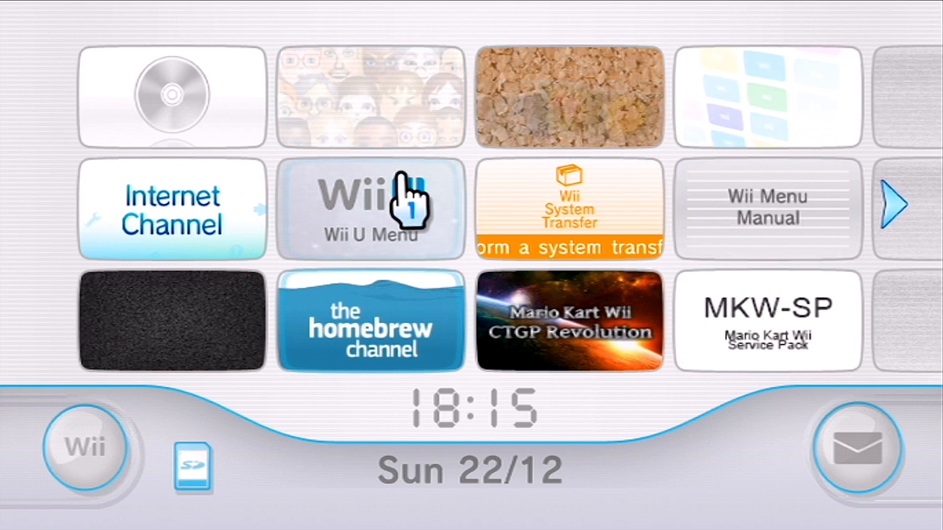
{"action": "left_click", "coordinate": [370, 207]}
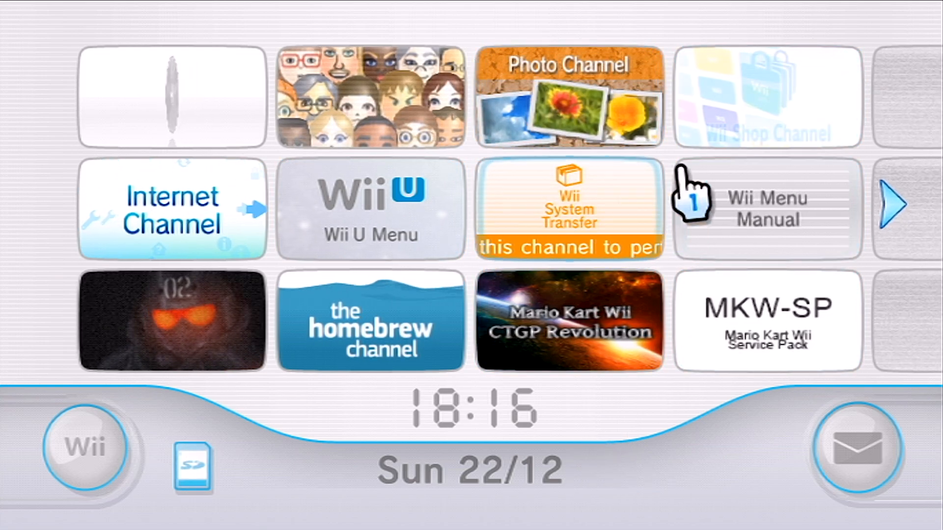
{"action": "mouse_move", "coordinate": [306, 391]}
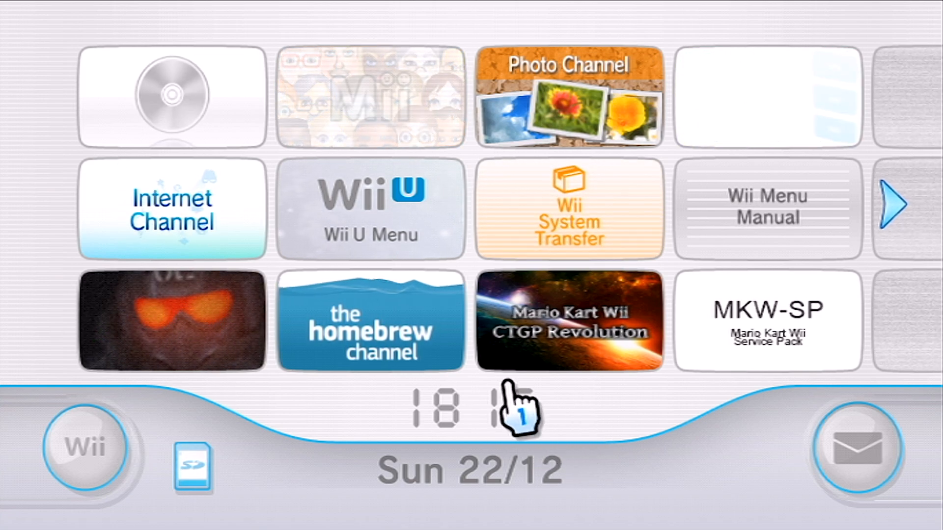
{"action": "mouse_move", "coordinate": [580, 451]}
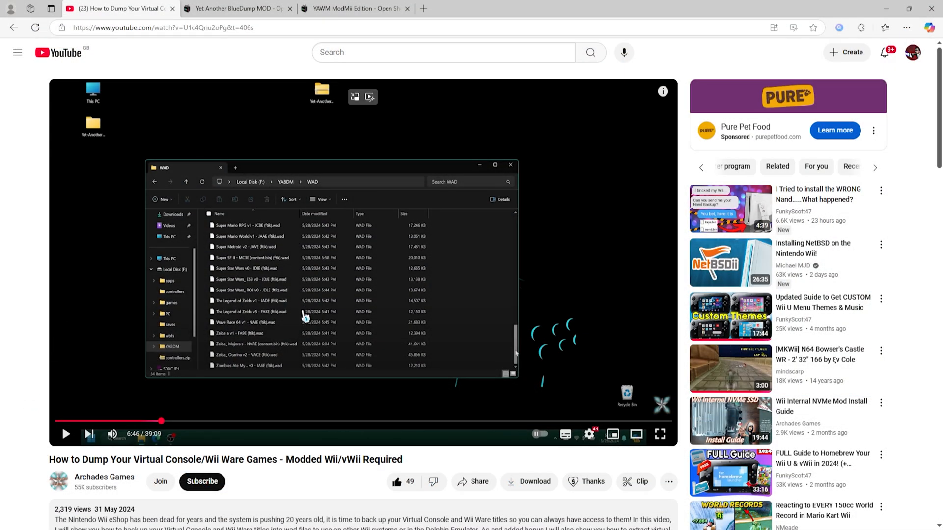
{"action": "mouse_move", "coordinate": [27, 451]}
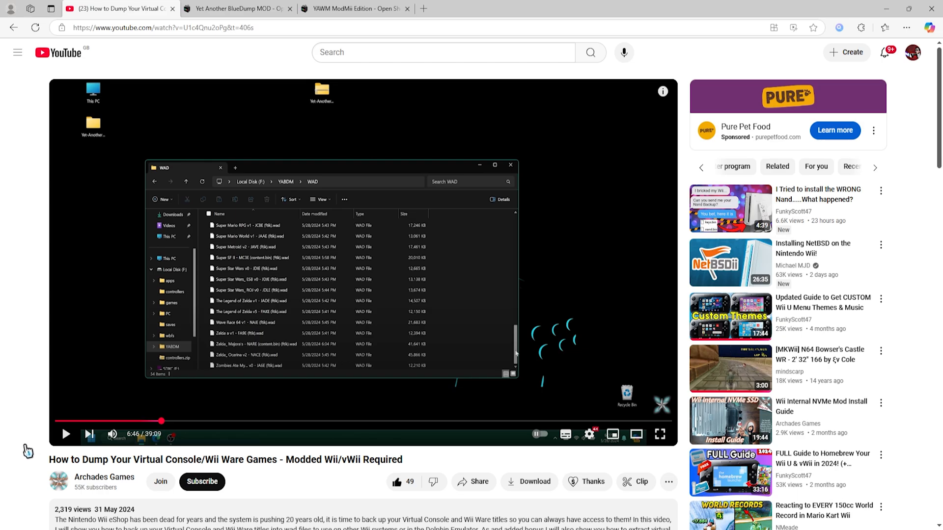
{"action": "scroll", "scroll_direction": "down", "scroll_amount": 3}
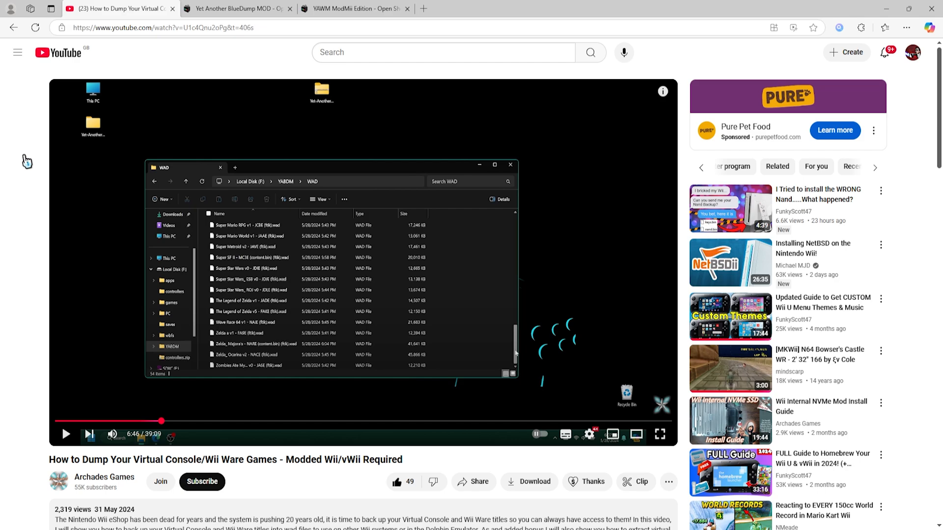
{"action": "mouse_move", "coordinate": [26, 162]}
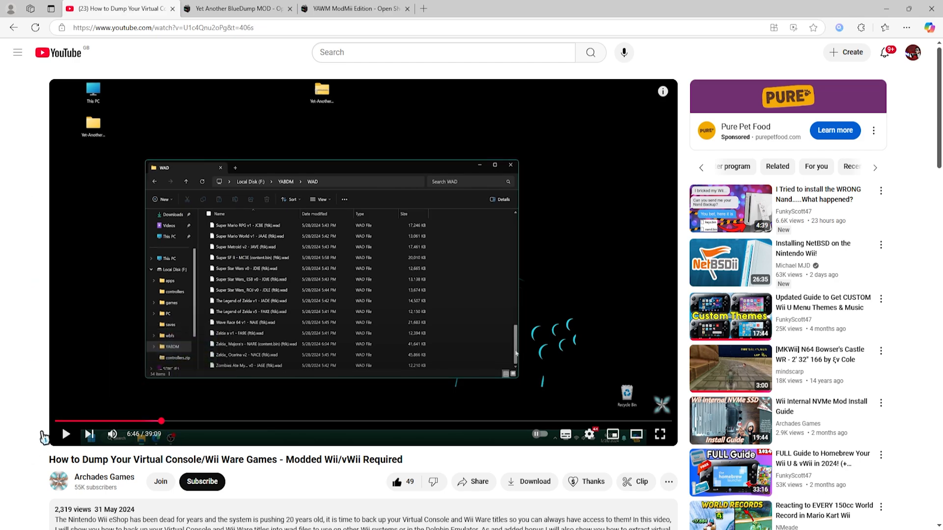
- Download the Yet Another BlueDump MOD zip from its Open Shop Channel page
{"action": "left_click", "coordinate": [235, 8]}
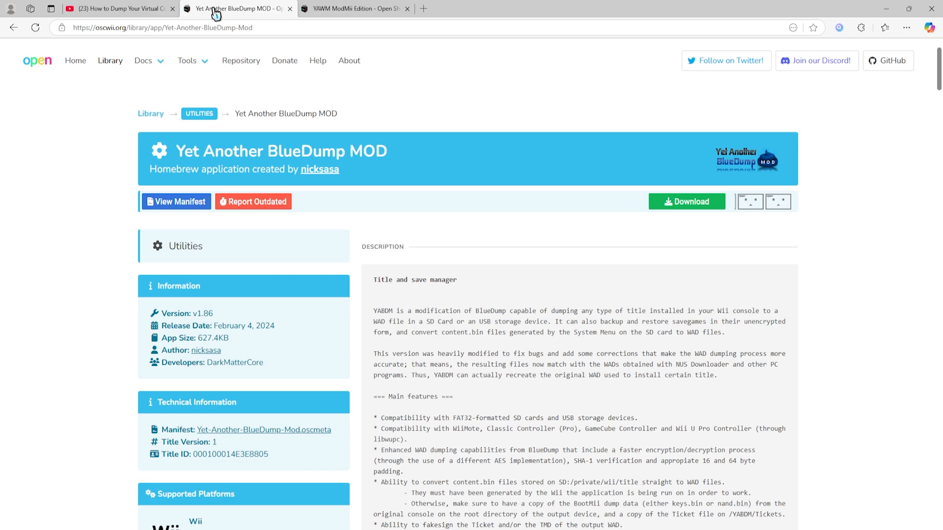
{"action": "mouse_move", "coordinate": [519, 252]}
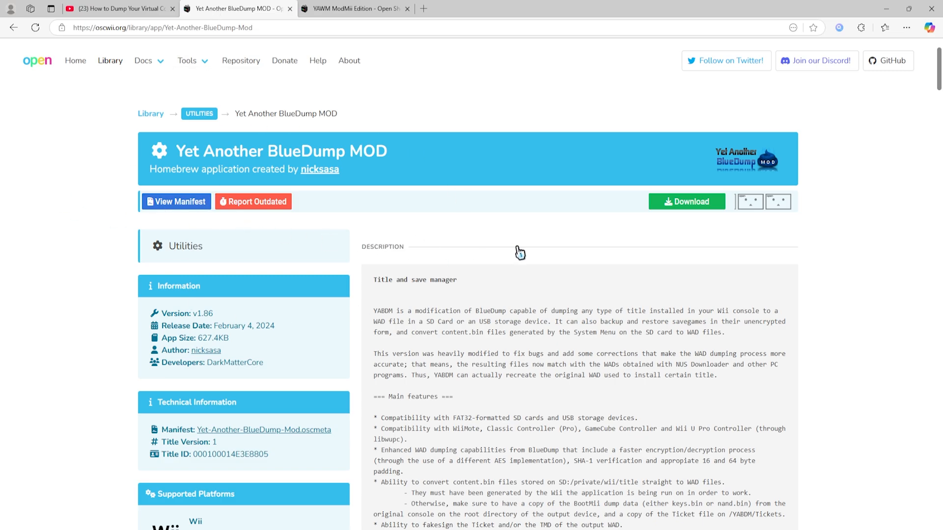
{"action": "scroll", "scroll_direction": "down", "scroll_amount": 3}
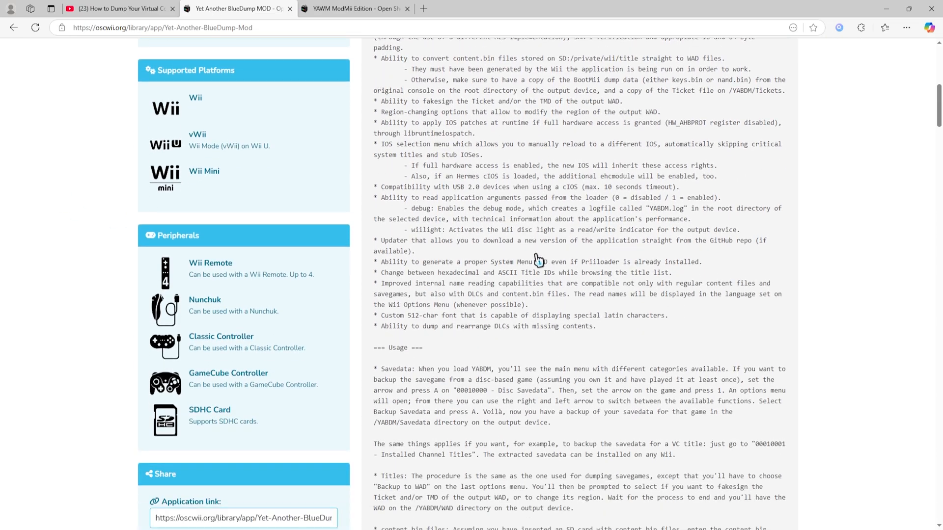
{"action": "scroll", "scroll_direction": "down", "scroll_amount": 3}
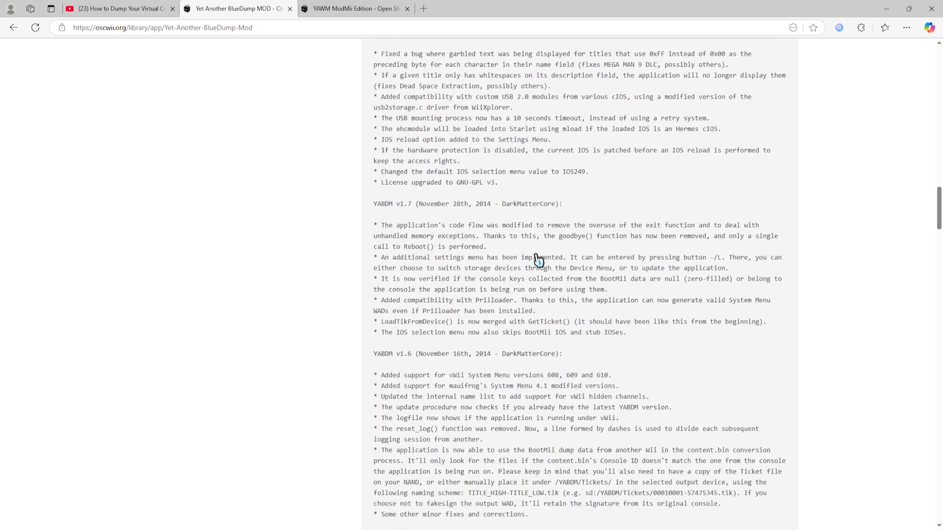
{"action": "scroll", "scroll_direction": "down", "scroll_amount": 3}
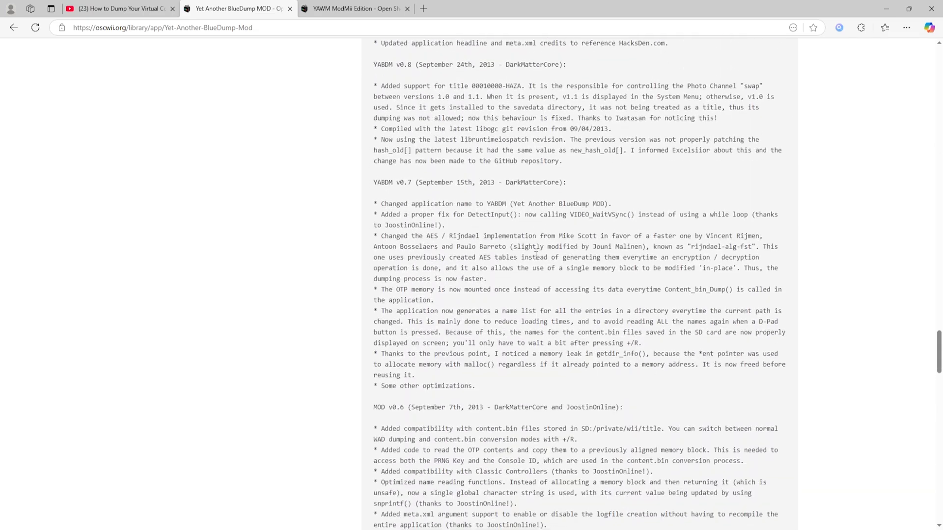
{"action": "scroll", "scroll_direction": "down", "scroll_amount": 3}
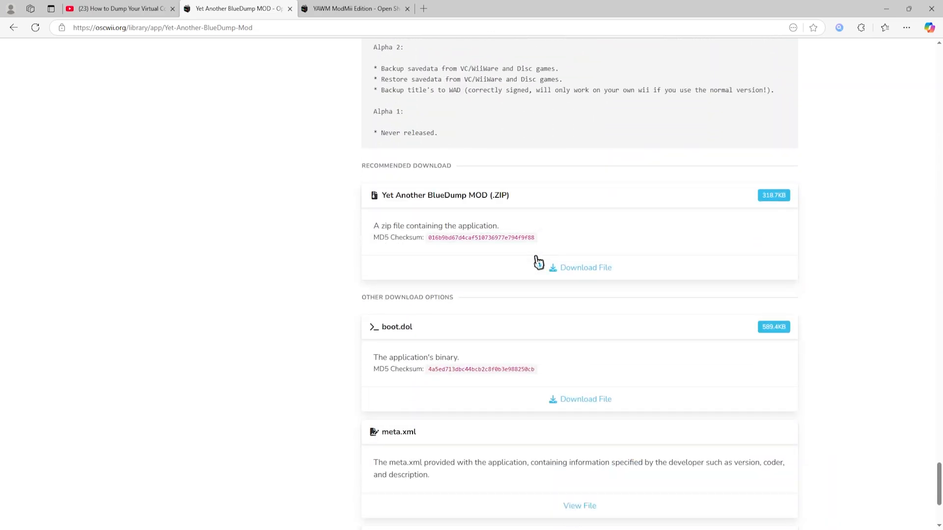
{"action": "mouse_move", "coordinate": [477, 226]}
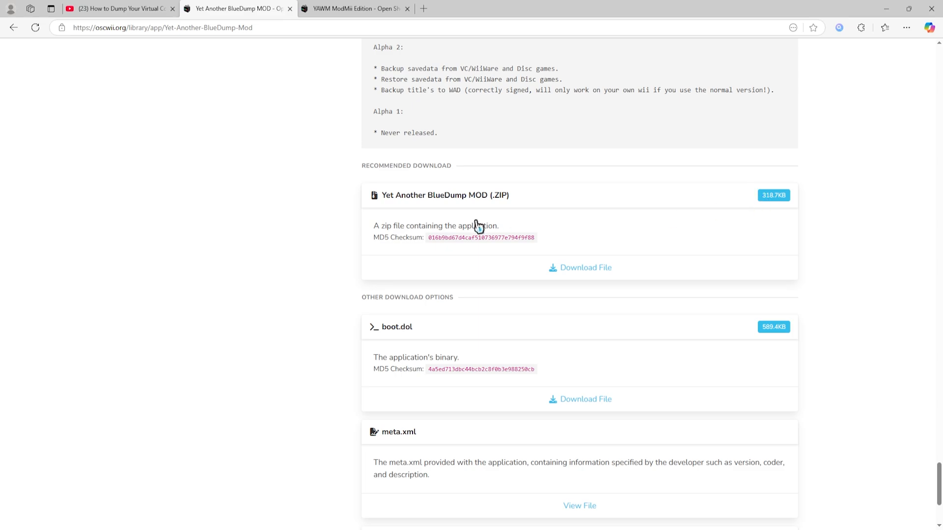
{"action": "left_click", "coordinate": [580, 267]}
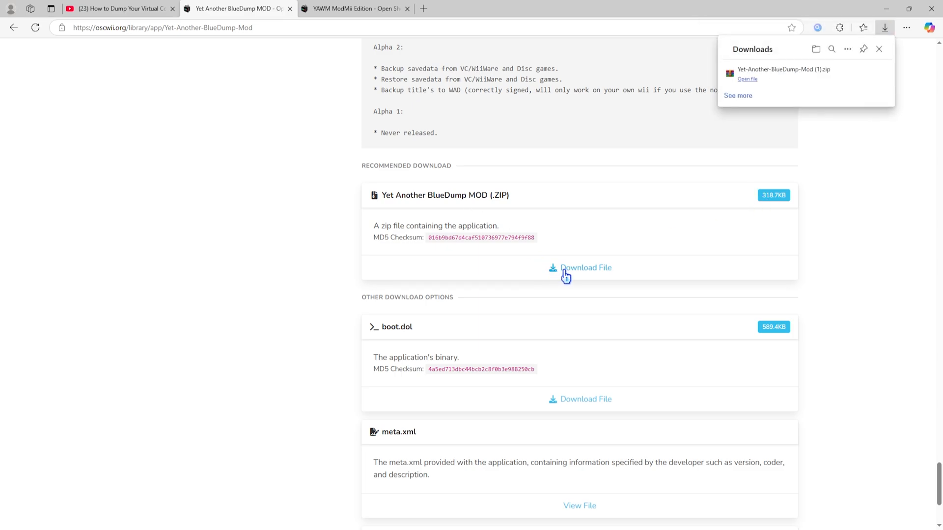
{"action": "mouse_move", "coordinate": [866, 62]}
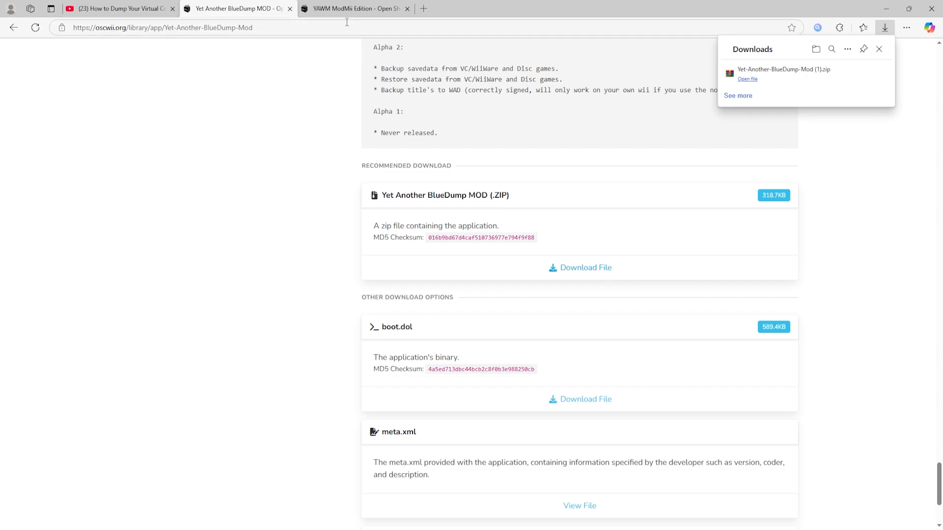
- Download the YAWM ModMii Edition zip from its Recommended Download section
{"action": "left_click", "coordinate": [353, 8]}
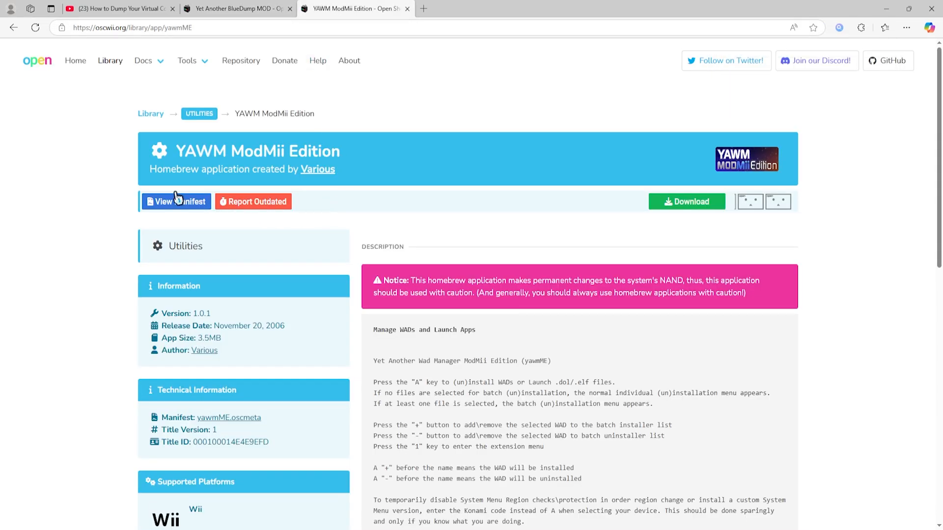
{"action": "mouse_move", "coordinate": [449, 212]}
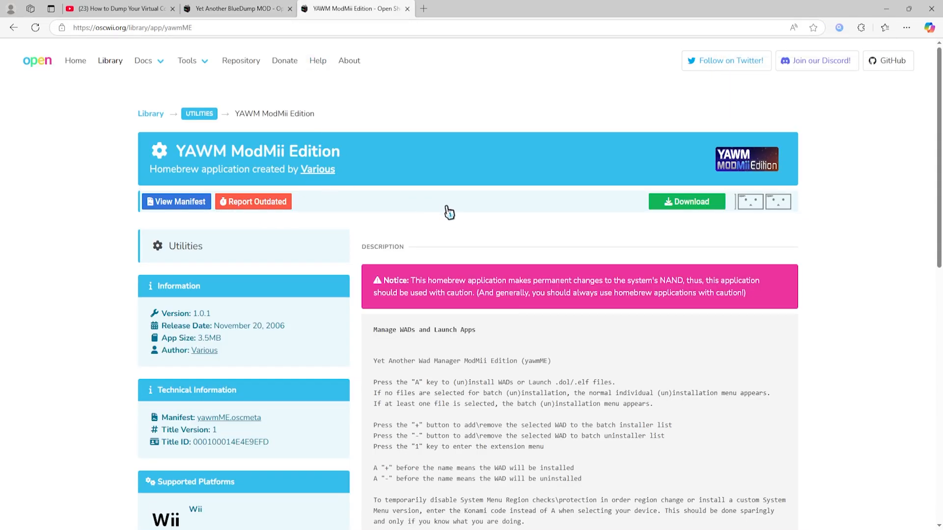
{"action": "scroll", "scroll_direction": "down", "scroll_amount": 3}
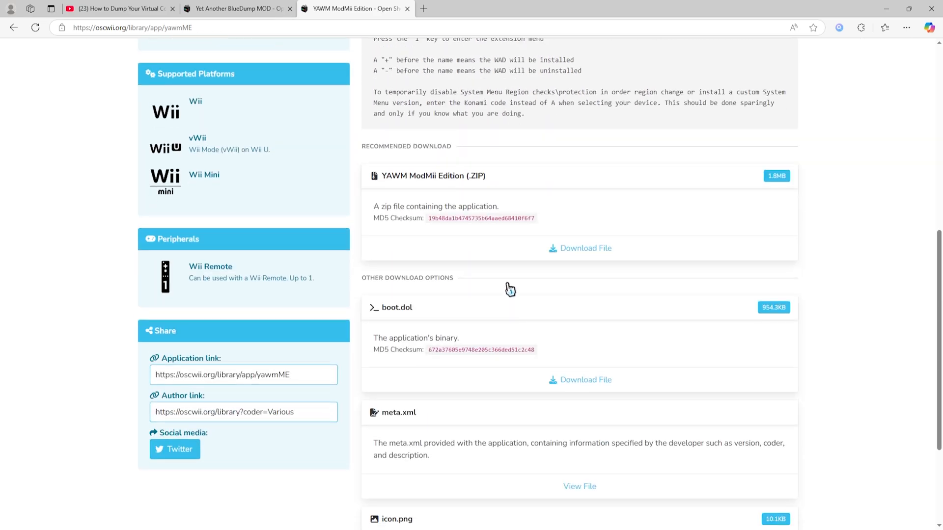
{"action": "scroll", "scroll_direction": "down", "scroll_amount": 3}
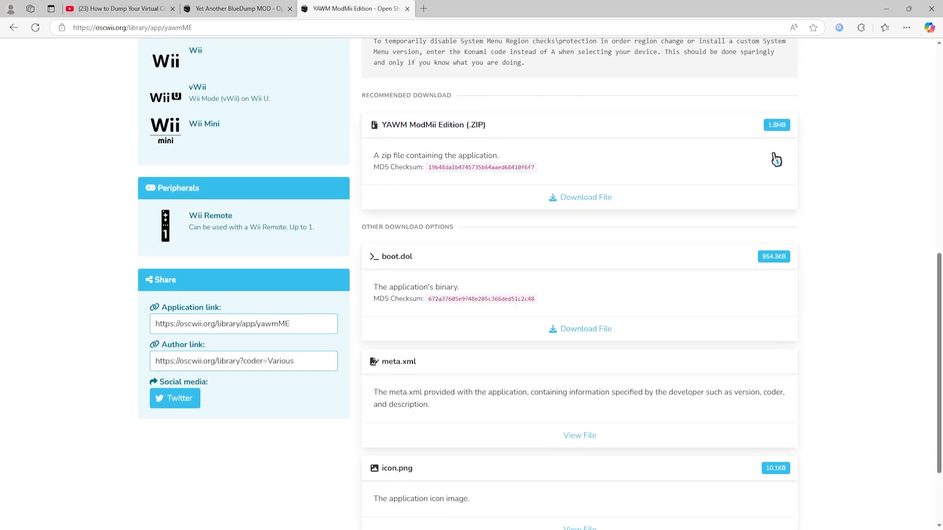
{"action": "mouse_move", "coordinate": [580, 197]}
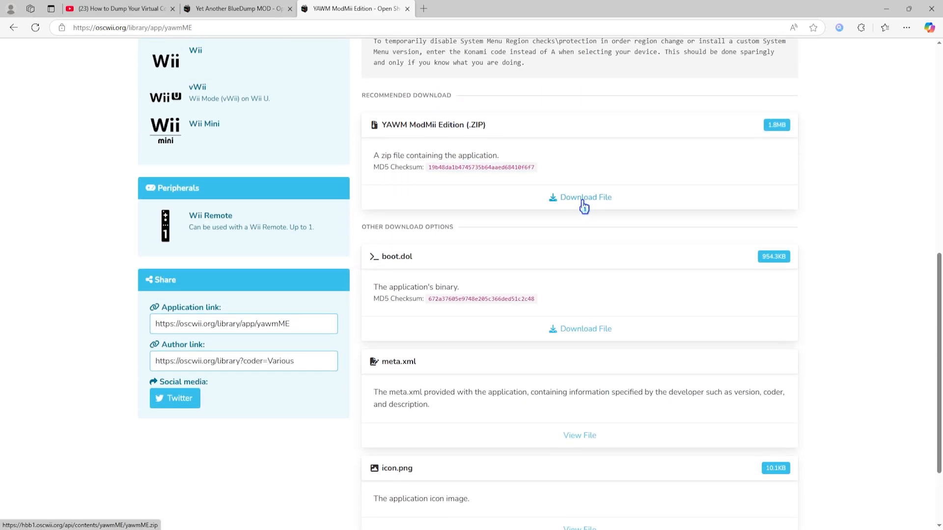
{"action": "left_click", "coordinate": [579, 197]}
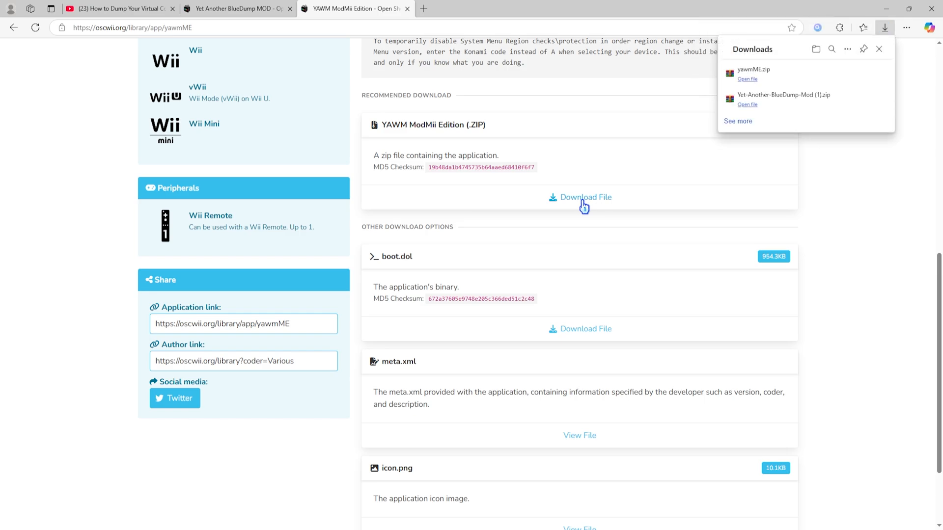
- Extract yawmME.zip's apps folder to the SD card root (D:) with WinRAR
{"action": "left_click", "coordinate": [746, 79]}
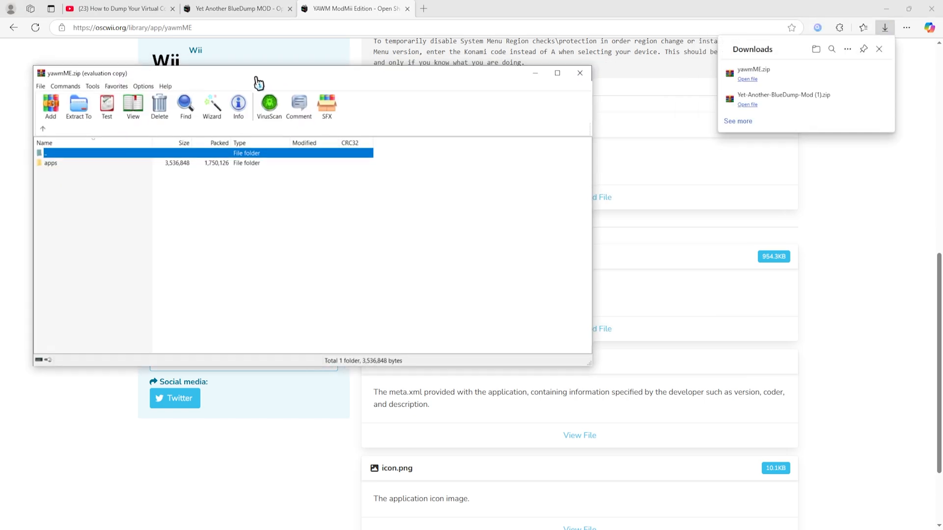
{"action": "left_click", "coordinate": [50, 162]}
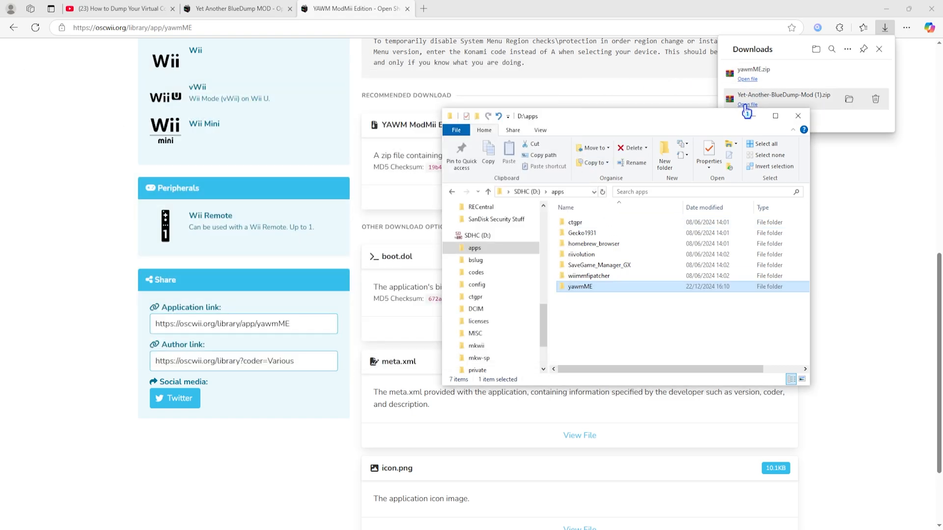
{"action": "left_click", "coordinate": [747, 105]}
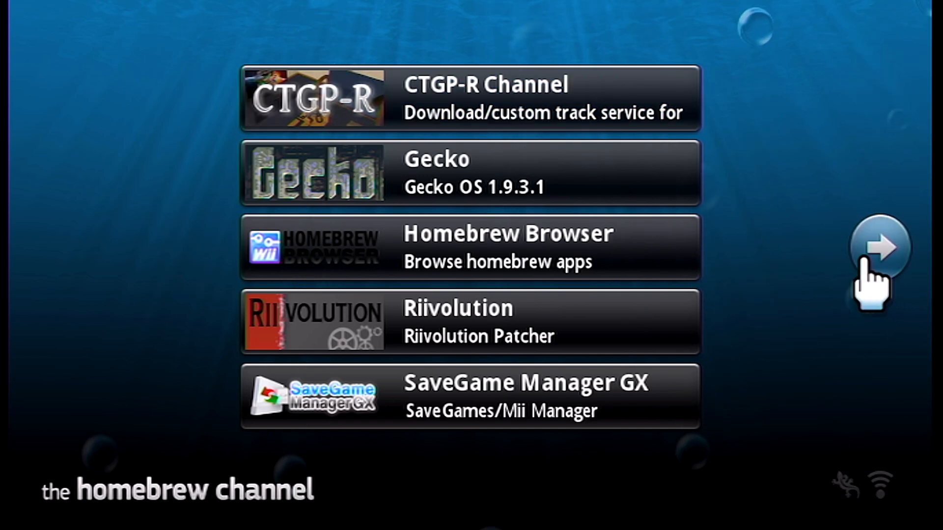
- Page to the next Homebrew Channel screen to reach Yet Another BlueDump MOD
{"action": "left_click", "coordinate": [878, 248]}
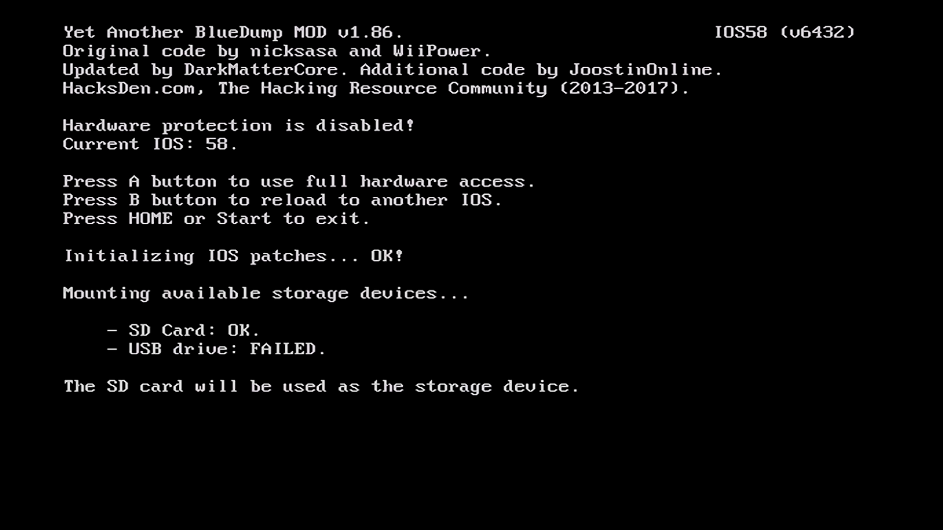
- Accept full hardware access and enter the 00010002 System Channel Titles folder
{"action": "key", "text": "a"}
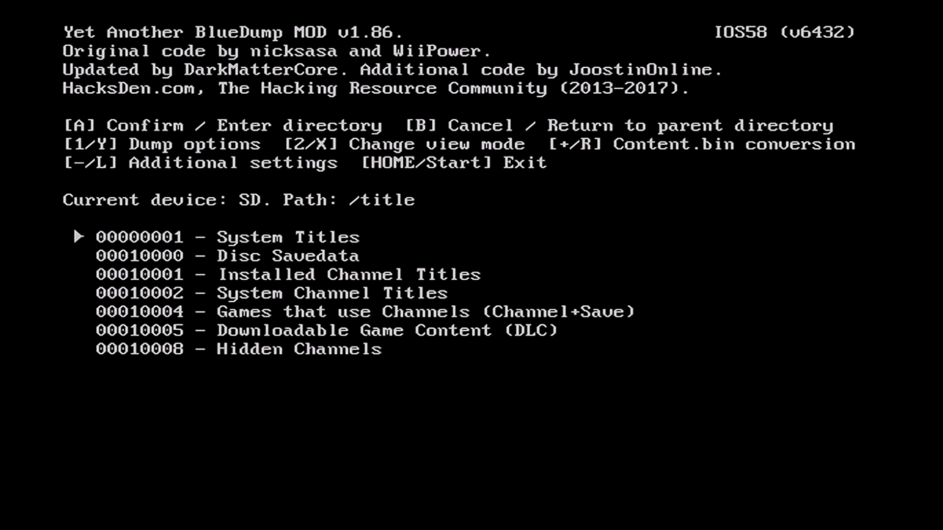
{"action": "key", "text": "Down"}
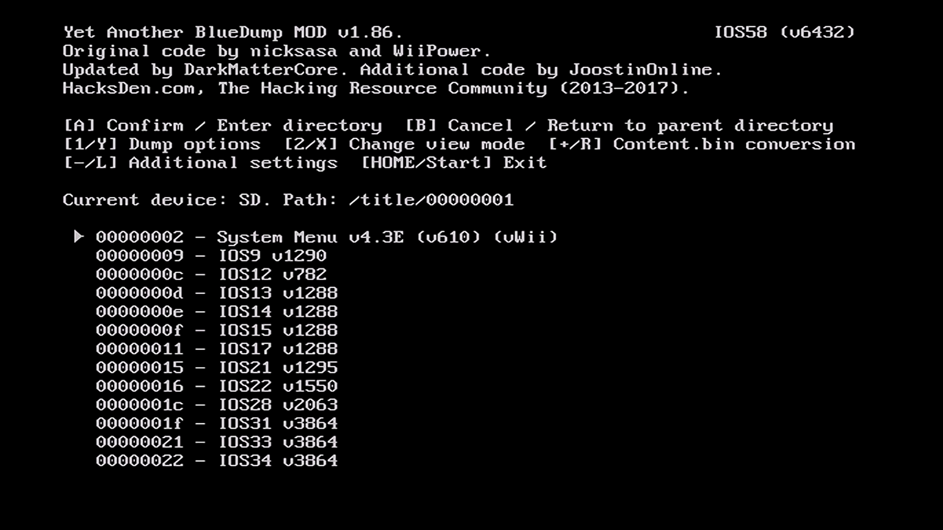
{"action": "key", "text": "b"}
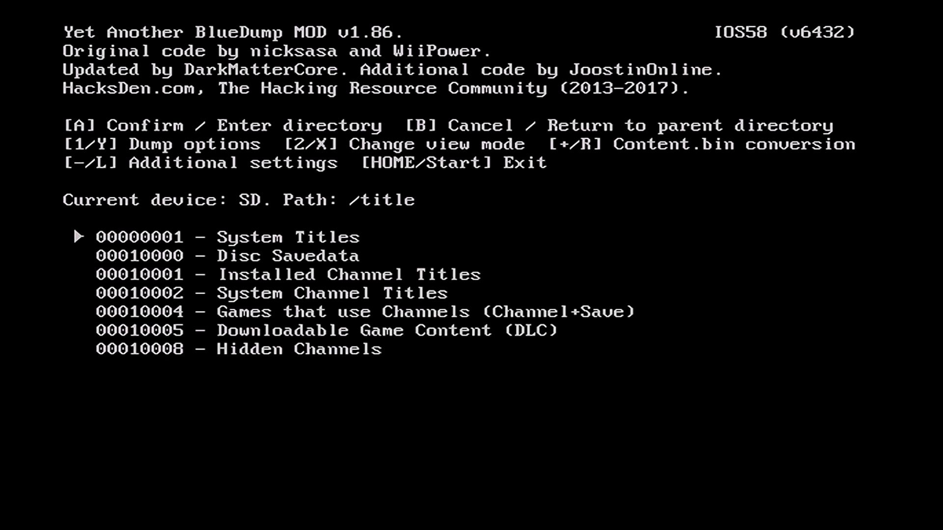
{"action": "key", "text": "down"}
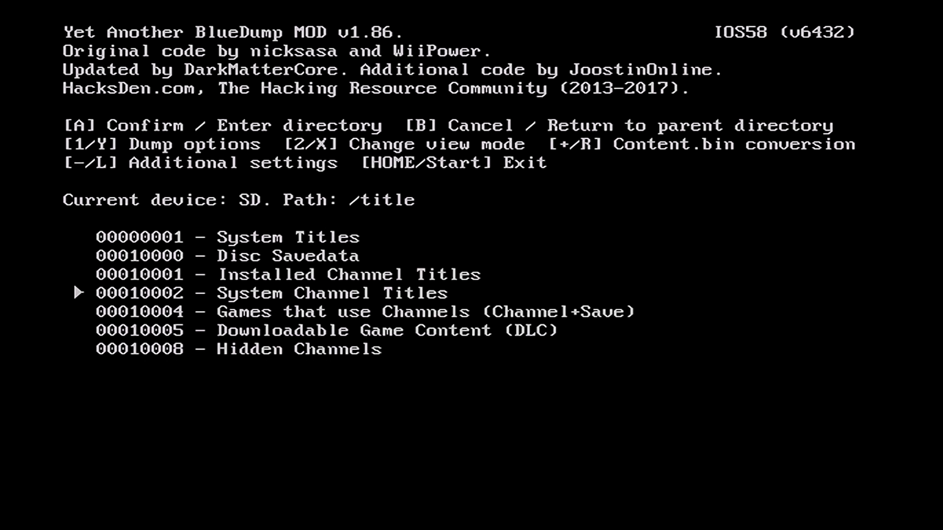
{"action": "key", "text": "a"}
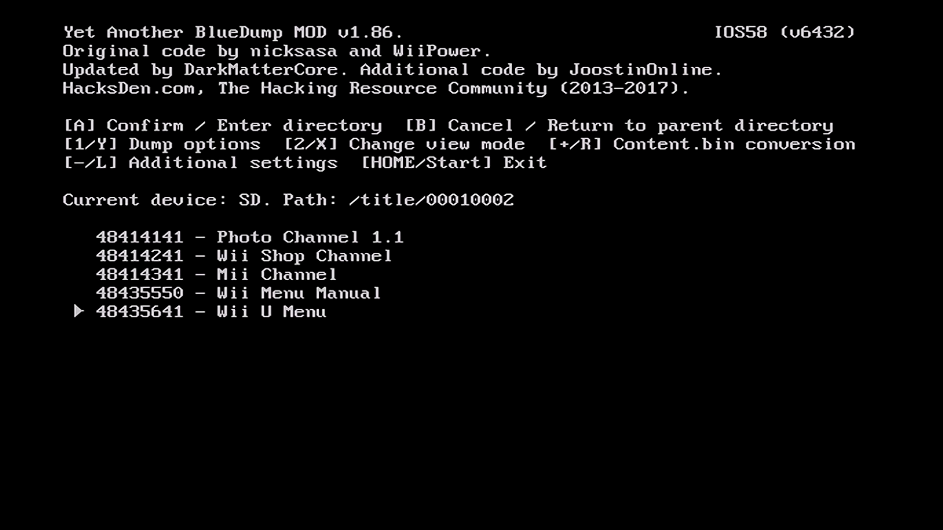
- Move through the system channel list to a title and bring up its dump options
{"action": "key", "text": "up"}
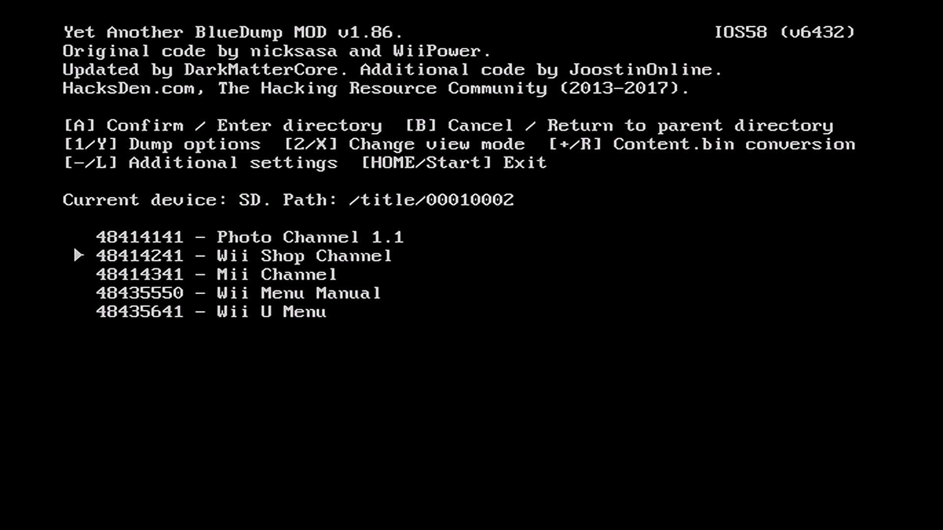
{"action": "key", "text": "Up"}
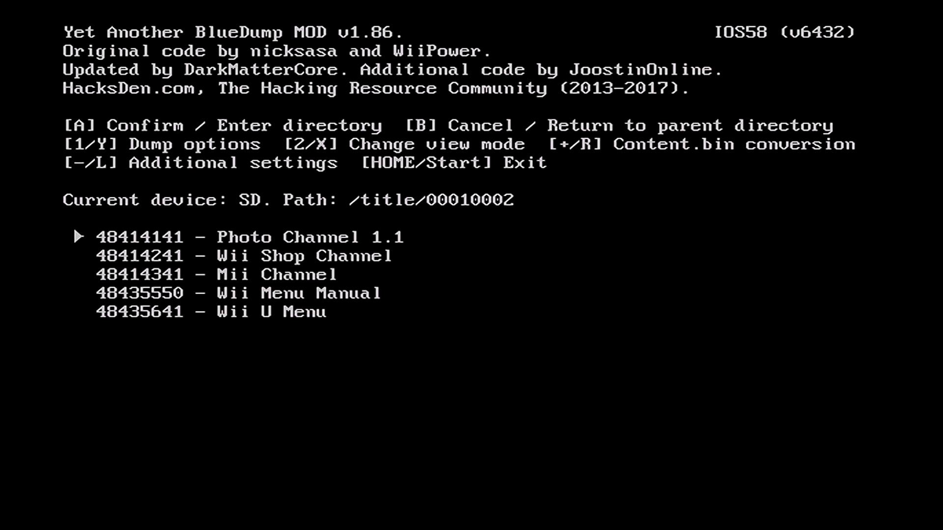
{"action": "key", "text": "down"}
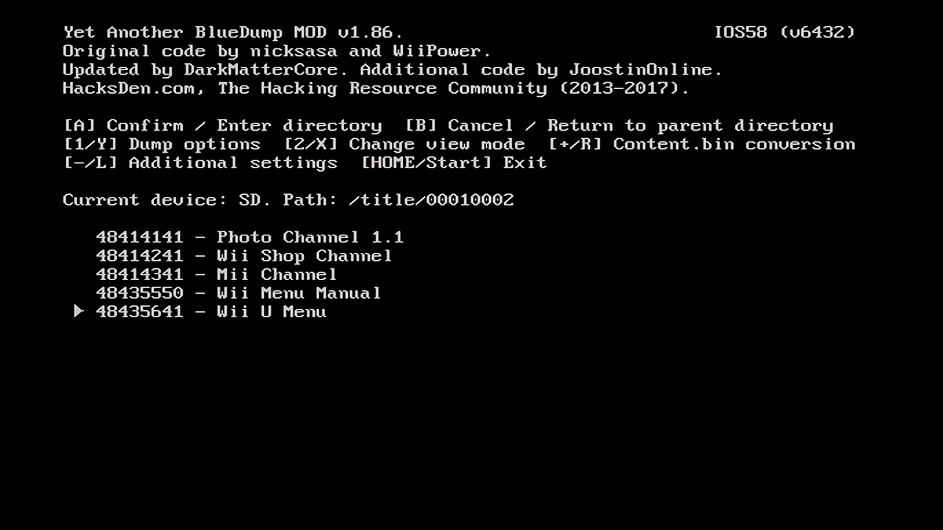
{"action": "key", "text": "up"}
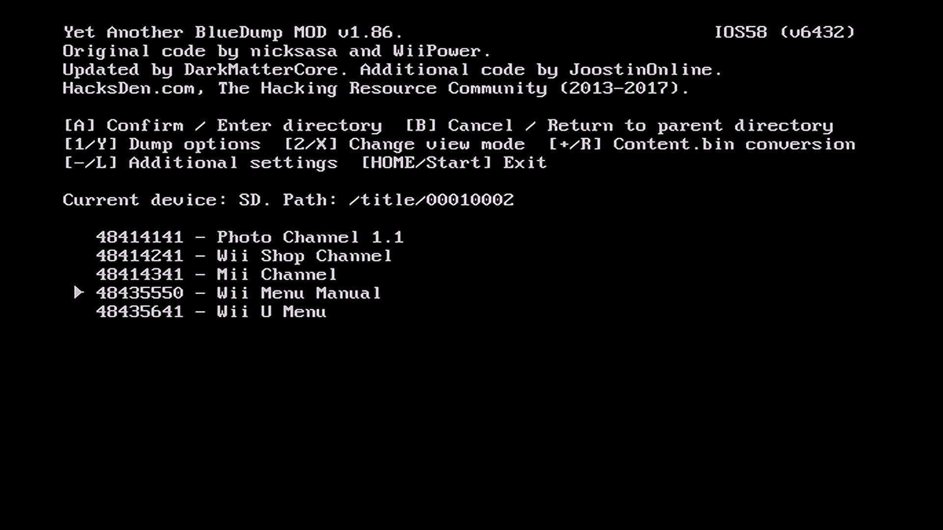
{"action": "key", "text": "up"}
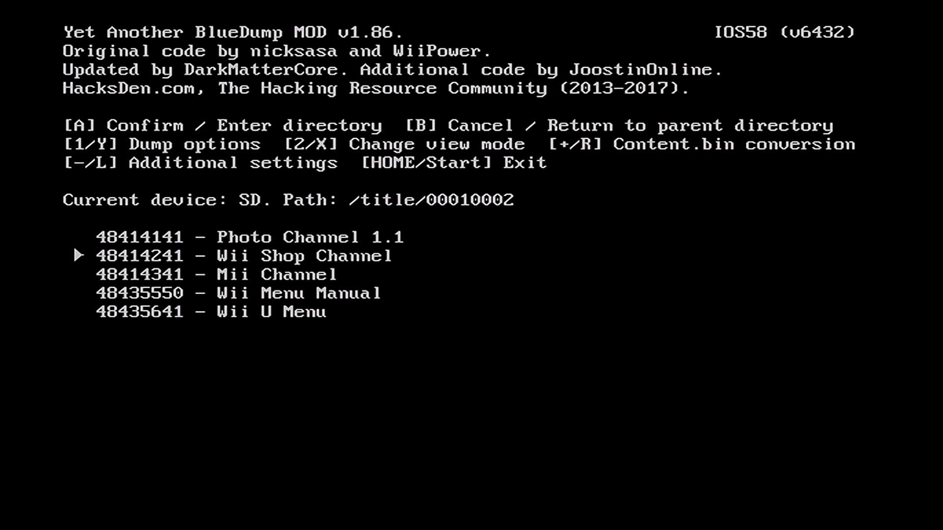
{"action": "key", "text": "Up"}
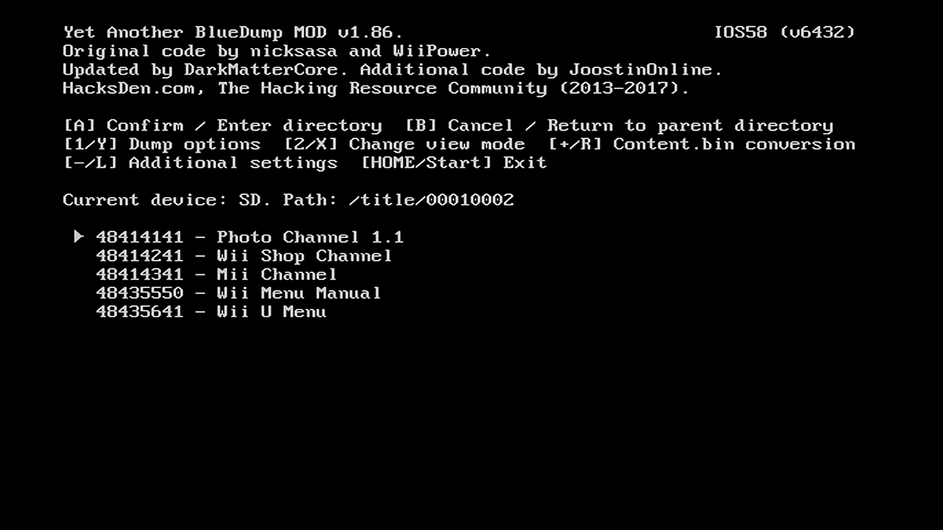
{"action": "key", "text": "Down"}
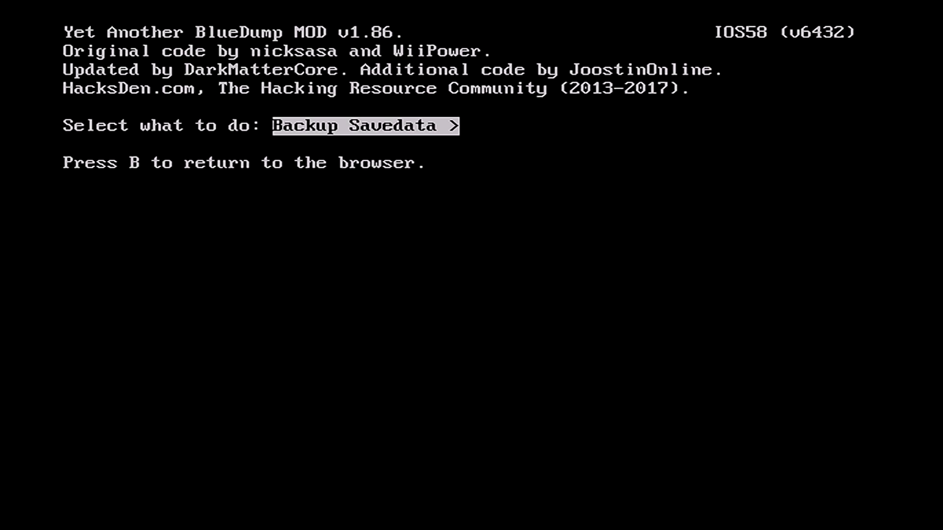
- Back up the title to WAD, answering the ticket and TMD fakesign prompts with A
{"action": "key", "text": "Right"}
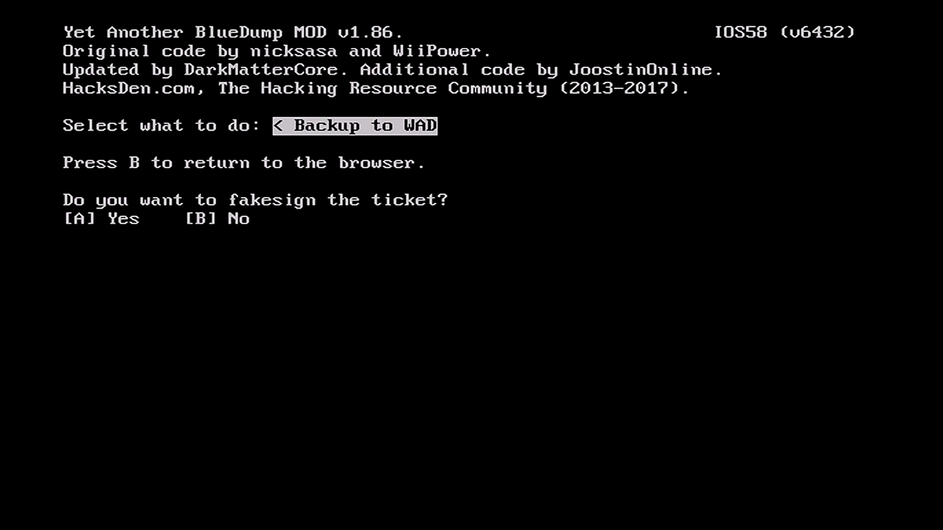
{"action": "key", "text": "a"}
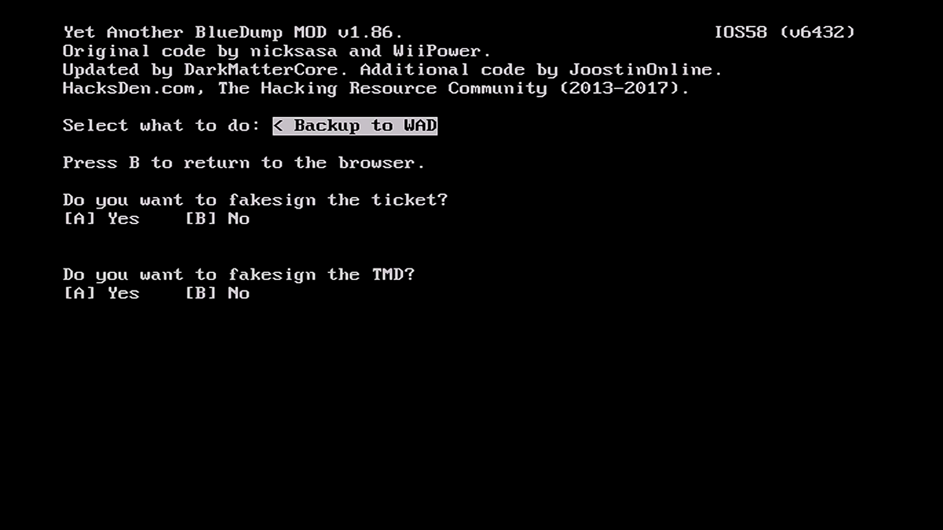
{"action": "key", "text": "a"}
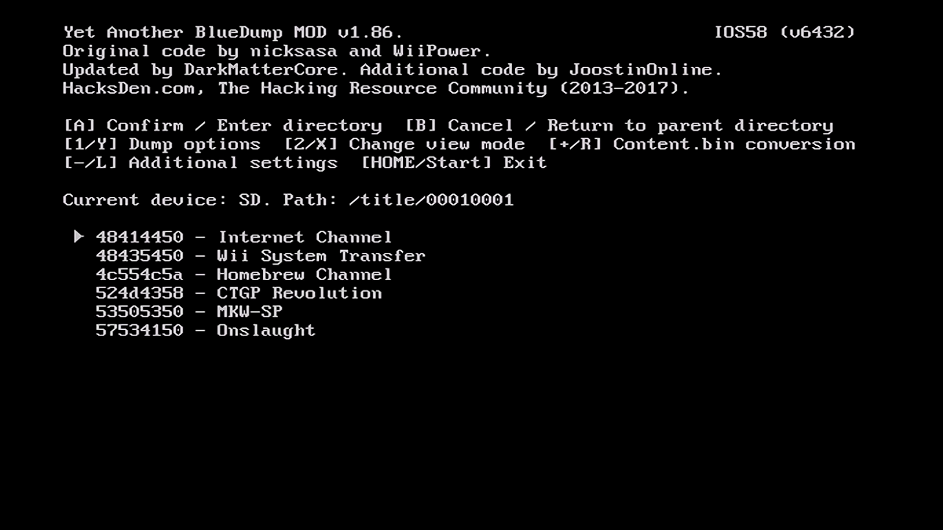
- Enter the 48435450 Wii System Transfer title and bring up its action list
{"action": "key", "text": "Down"}
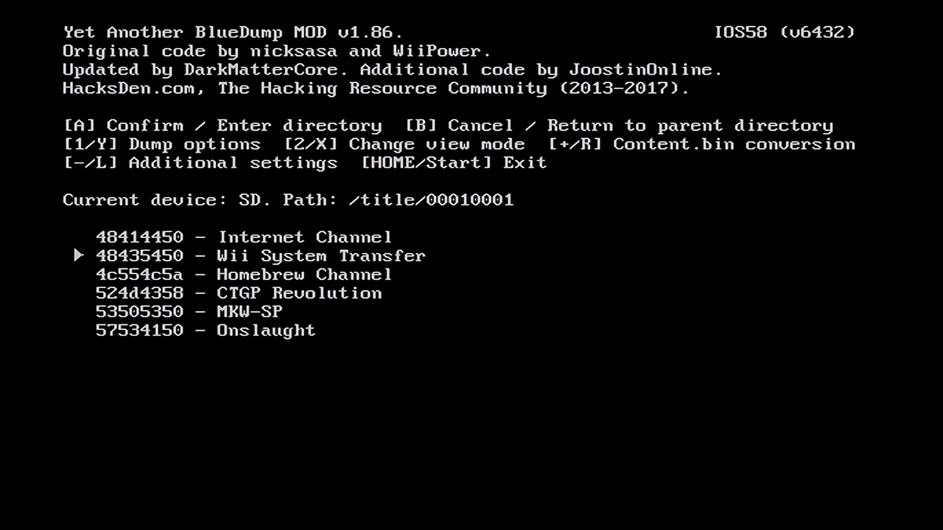
{"action": "key", "text": "b"}
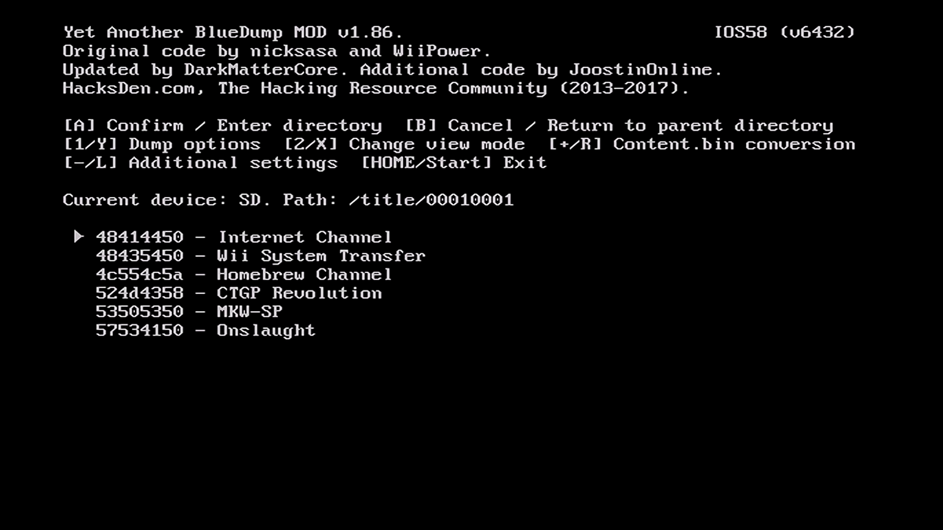
{"action": "key", "text": "Down"}
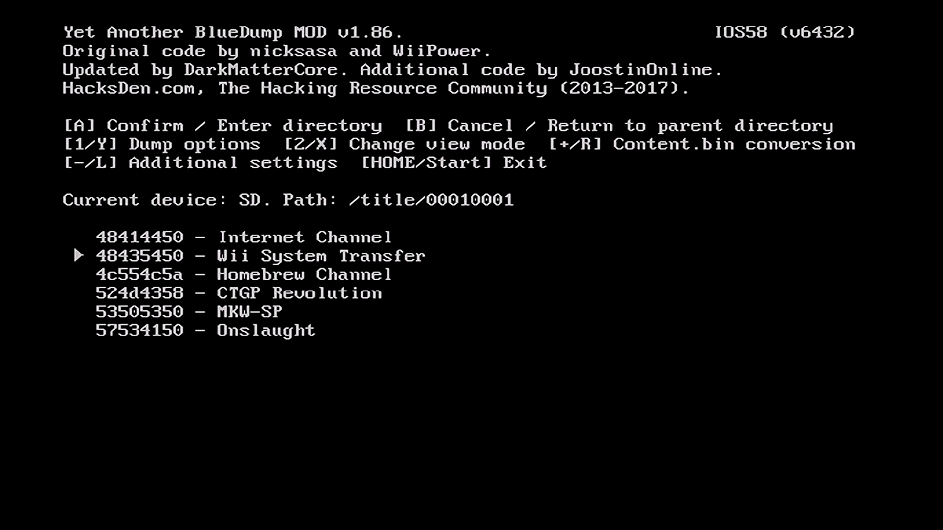
{"action": "key", "text": "a"}
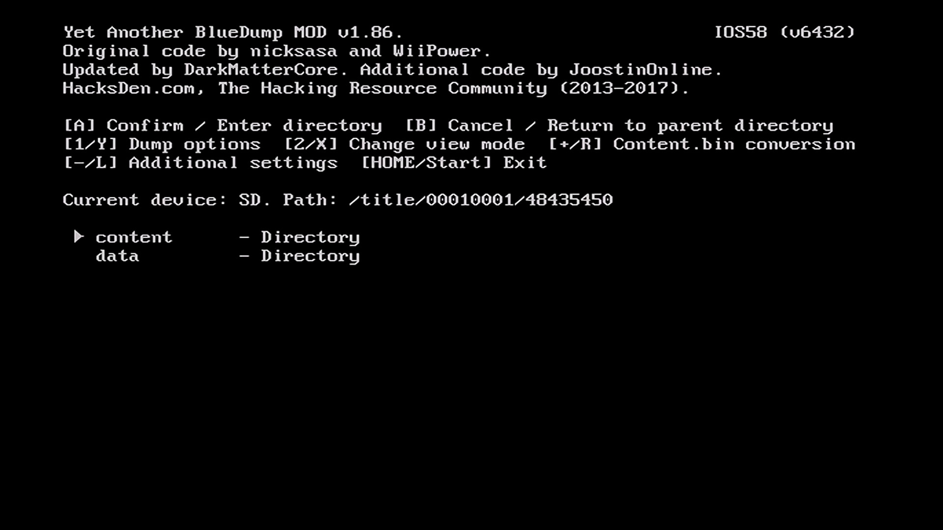
{"action": "key", "text": "b"}
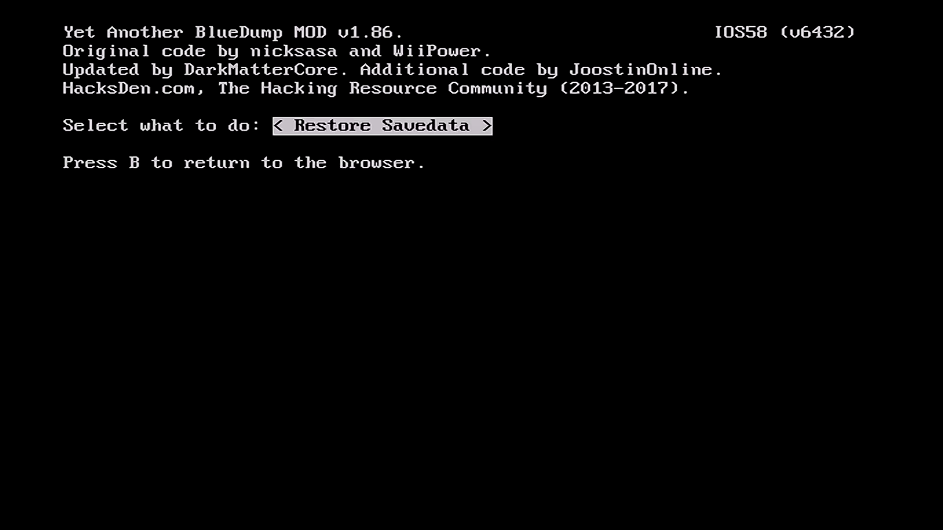
- Dump Wii System Transfer v516 to a WAD on the SD card and return to the menu
{"action": "key", "text": "Right"}
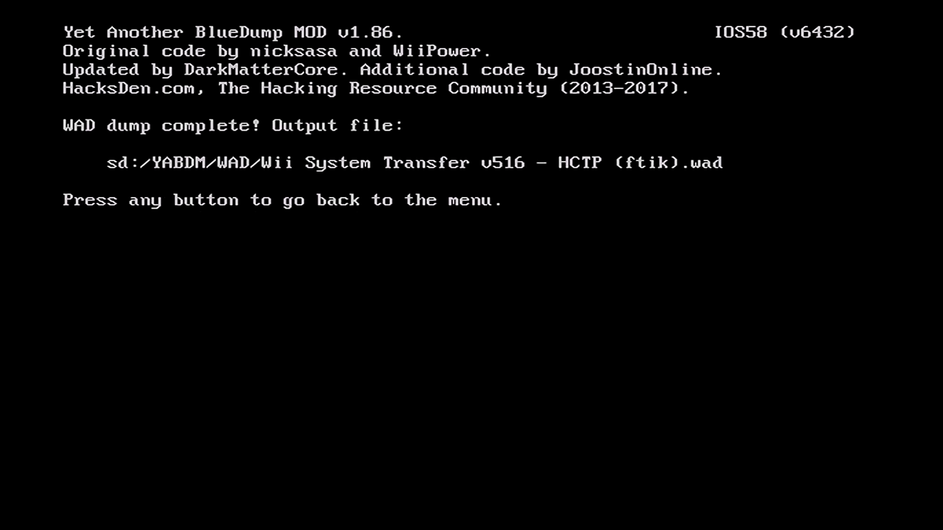
{"action": "key", "text": "enter"}
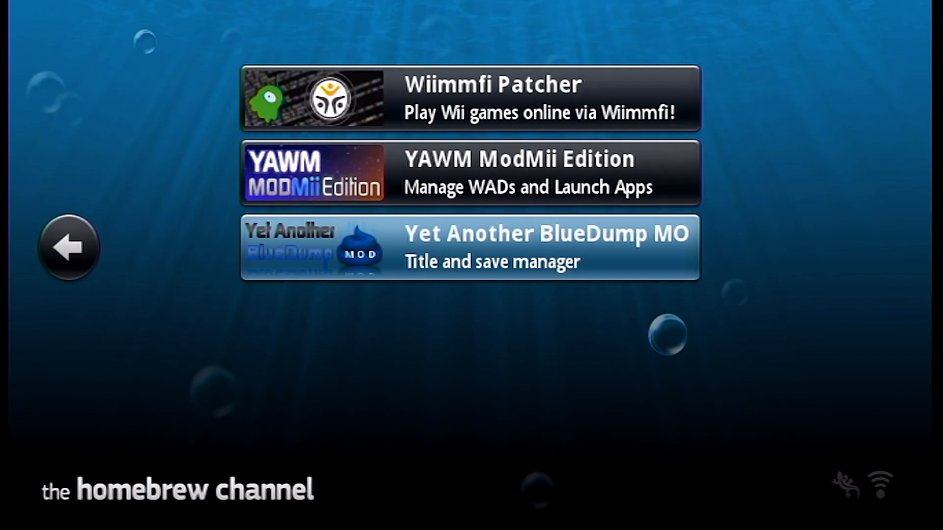
- Load YAWM ModMii Edition from the Homebrew Channel app list
{"action": "left_click", "coordinate": [469, 173]}
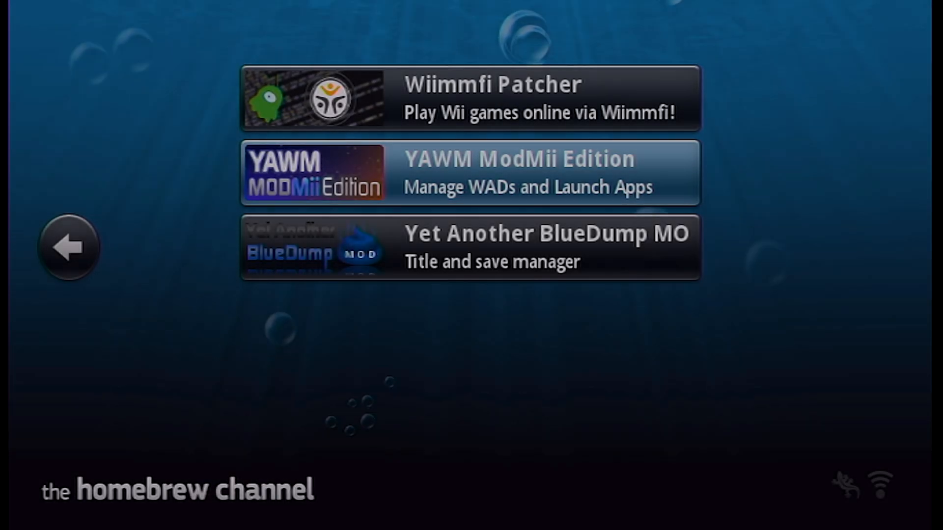
{"action": "left_click", "coordinate": [469, 173]}
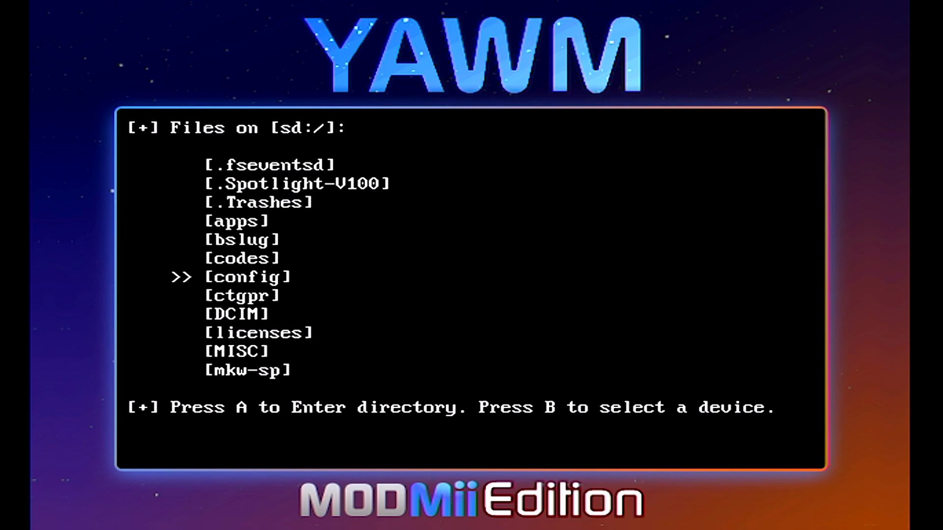
- Browse the YABDM/WAD folder down to the Wii Menu Manual and Wii System Transfer WADs
{"action": "key", "text": "down"}
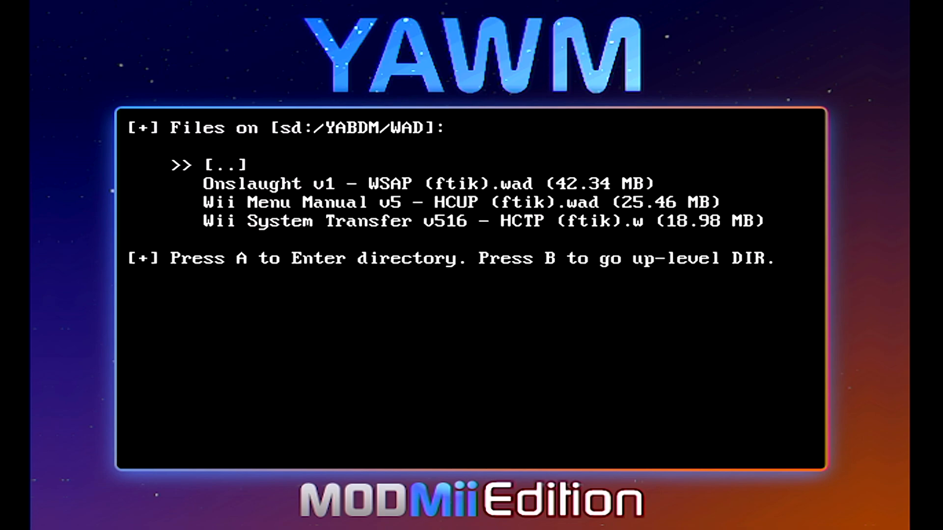
{"action": "key", "text": "down"}
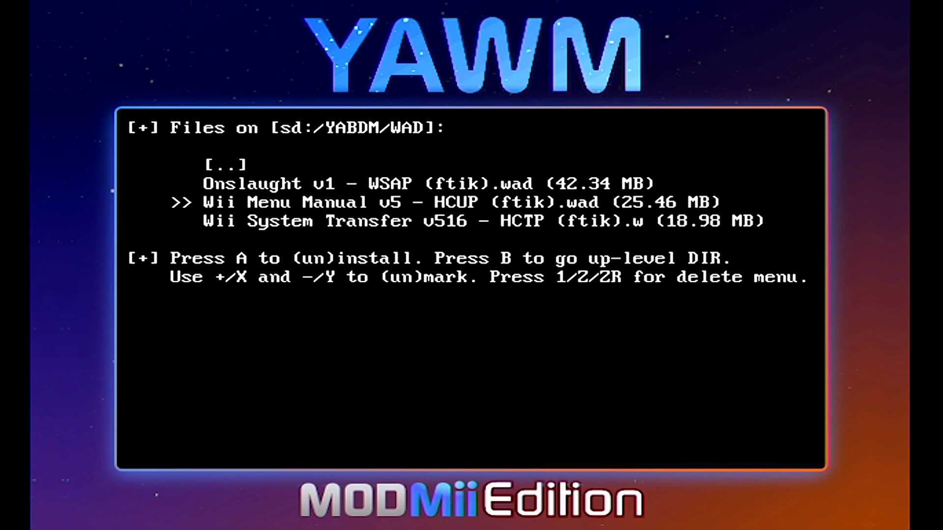
{"action": "key", "text": "Down"}
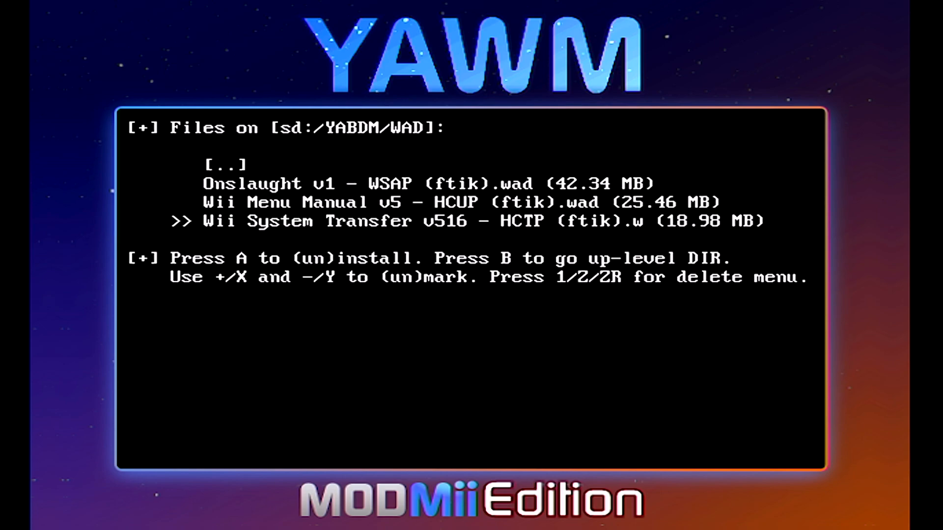
- Uninstall the Wii System Transfer and Wii Menu Manual titles, then return to Wii SD Slot source selection
{"action": "key", "text": "Up"}
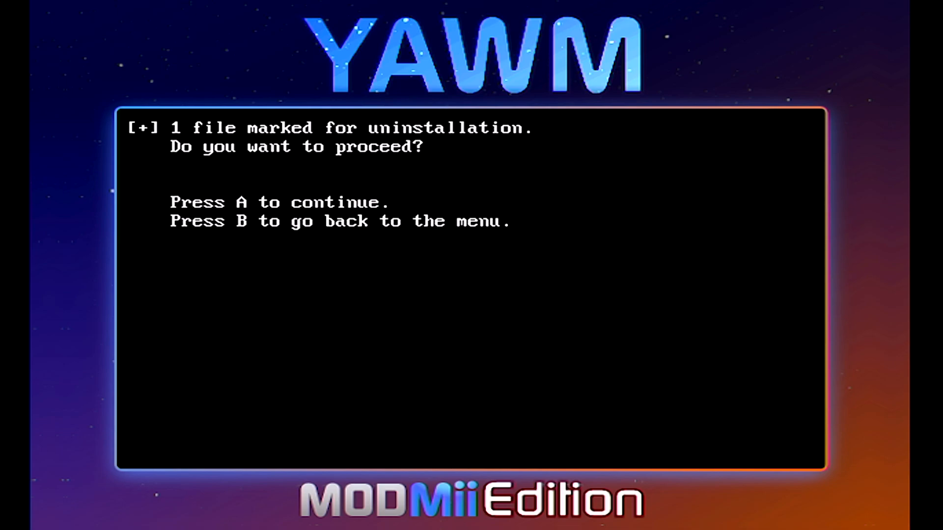
{"action": "key", "text": "a"}
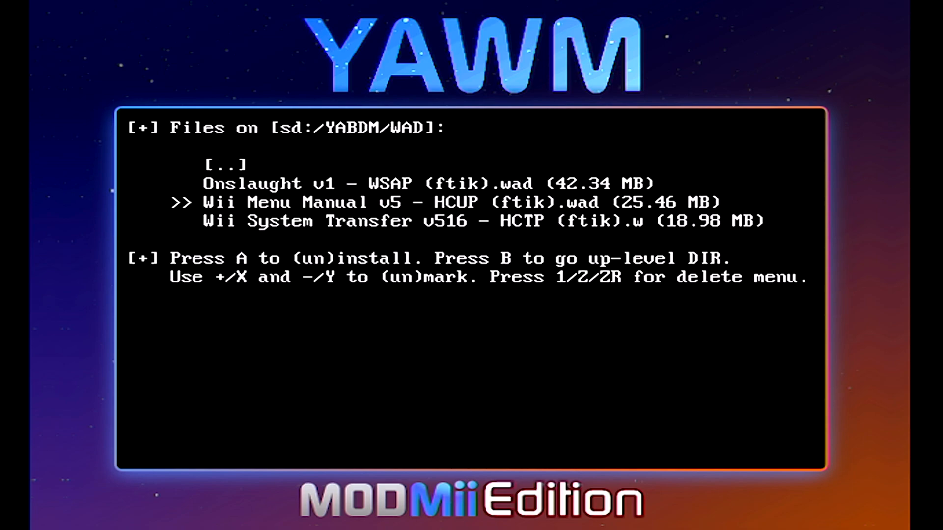
{"action": "key", "text": "a"}
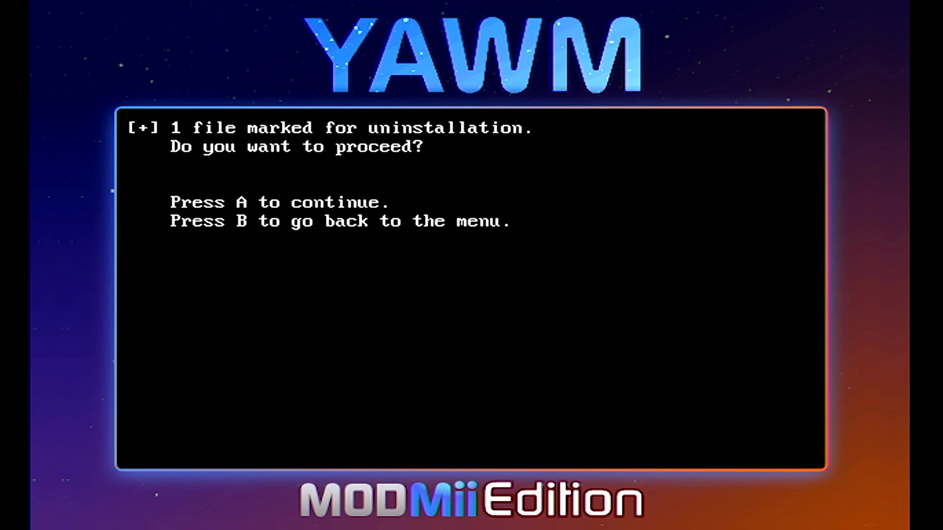
{"action": "key", "text": "a"}
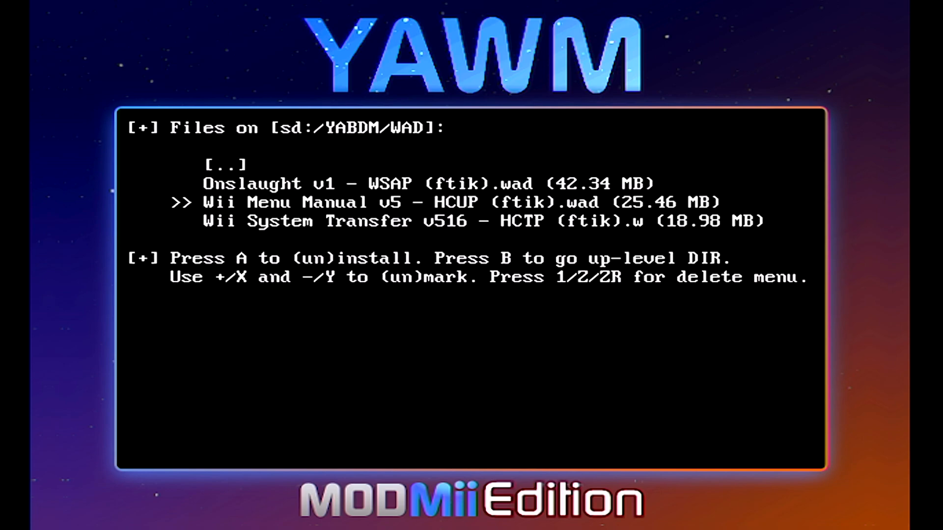
{"action": "key", "text": "Down"}
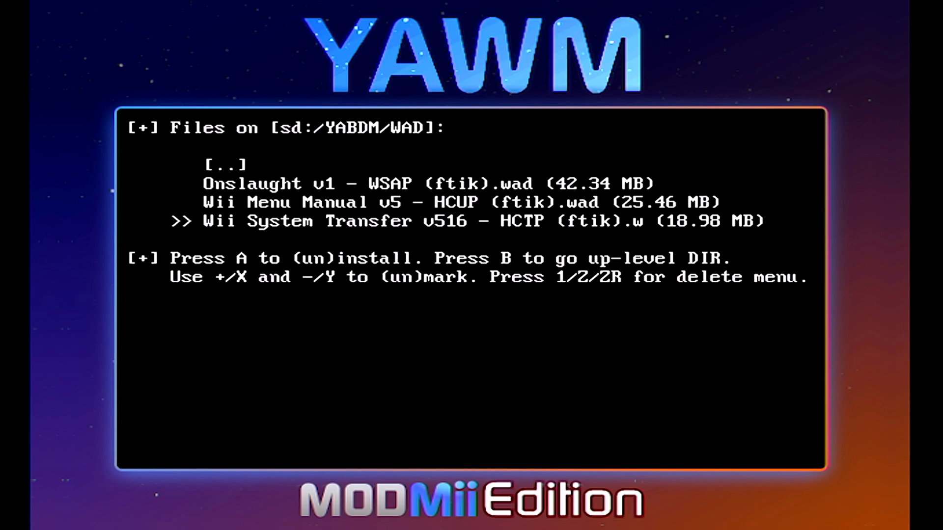
{"action": "key", "text": "Up"}
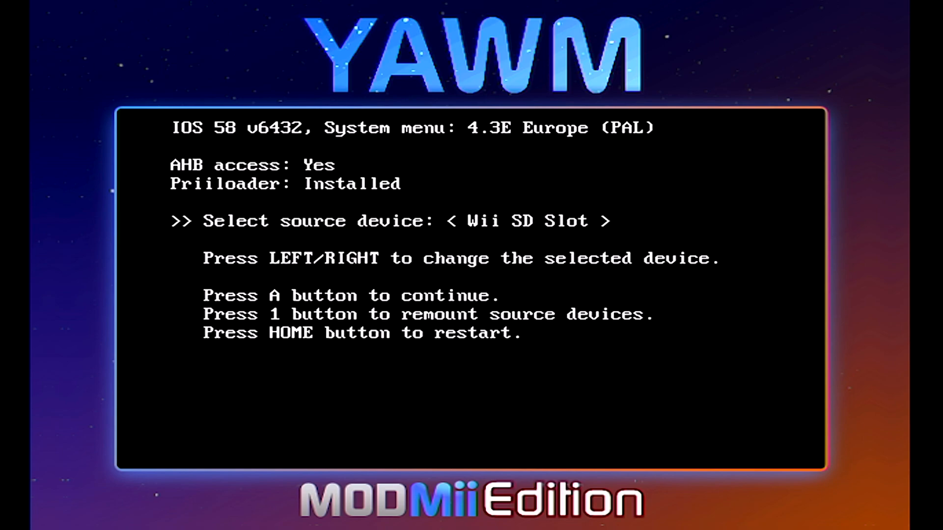
- Exit the Homebrew Channel to the Wii Menu and browse its channel pages, now without Wii System Transfer
{"action": "key", "text": "home"}
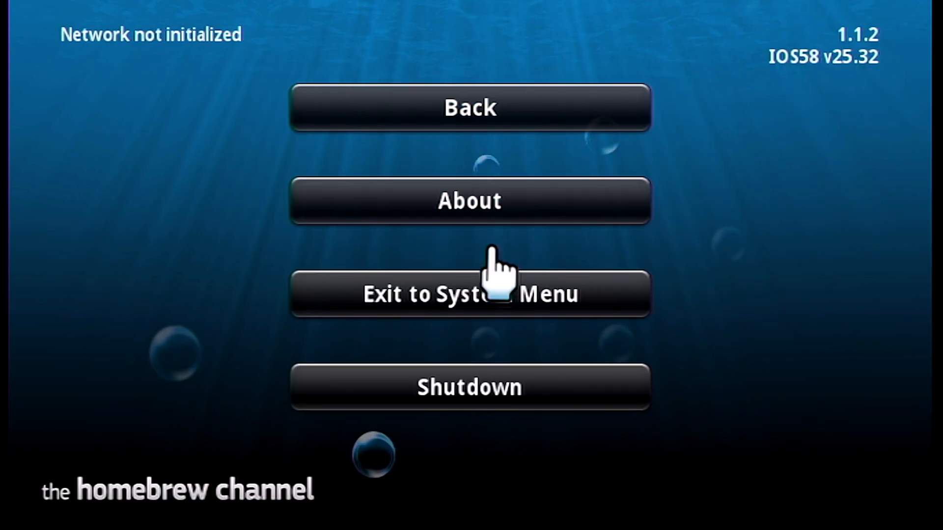
{"action": "left_click", "coordinate": [470, 293]}
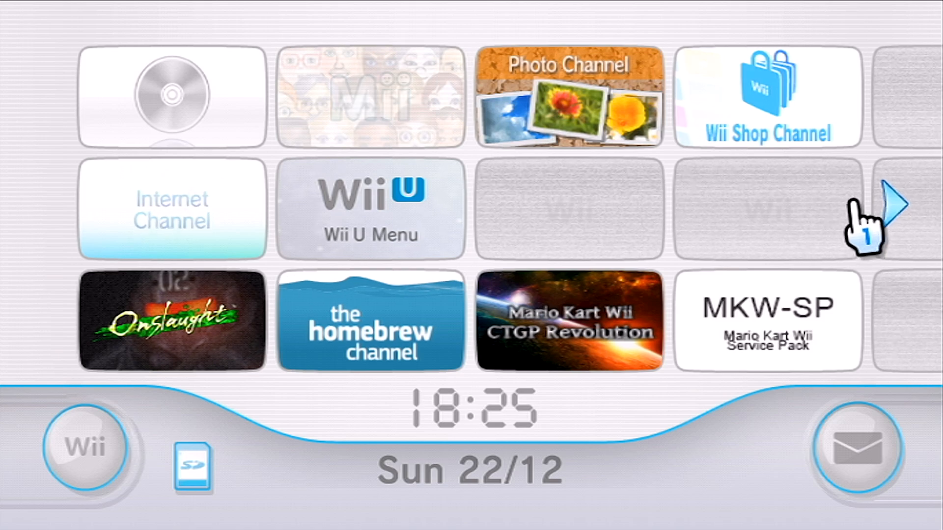
{"action": "left_click", "coordinate": [896, 204]}
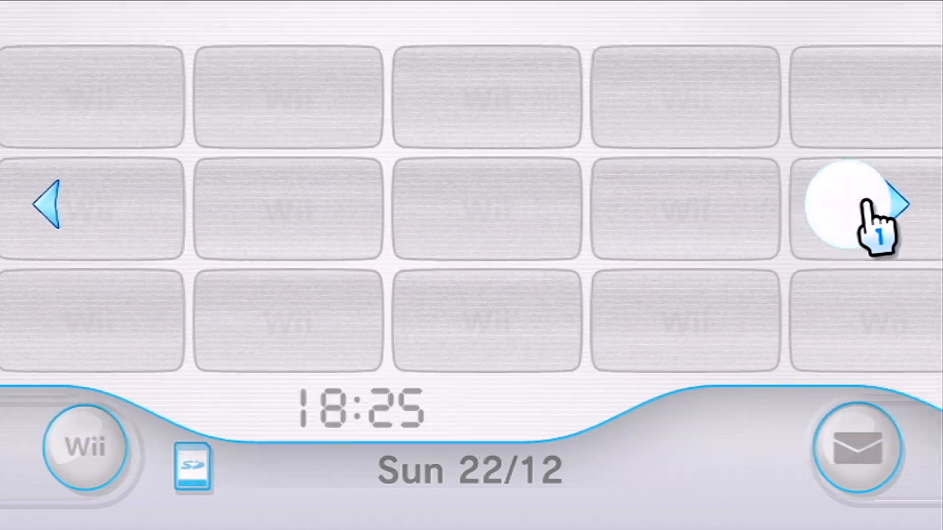